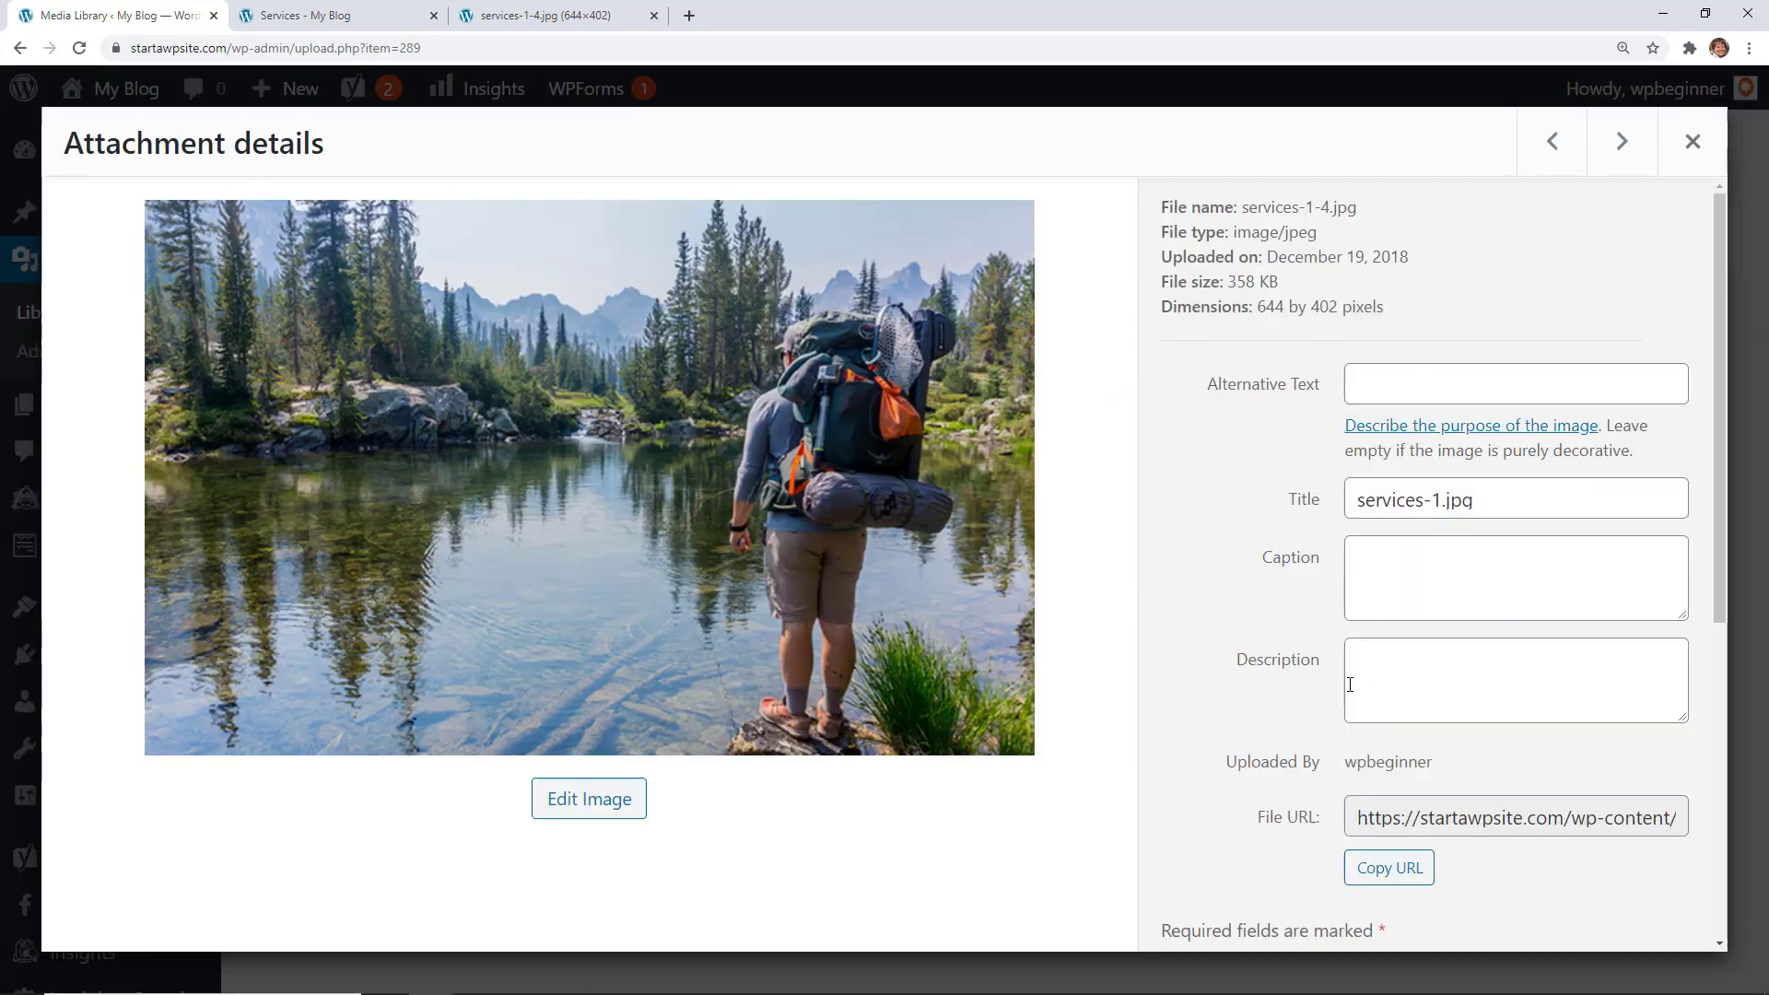
Step: View the services-1-4.jpg File URL, then switch to the live 'Services - My Blog' page
scroll(down, 3)
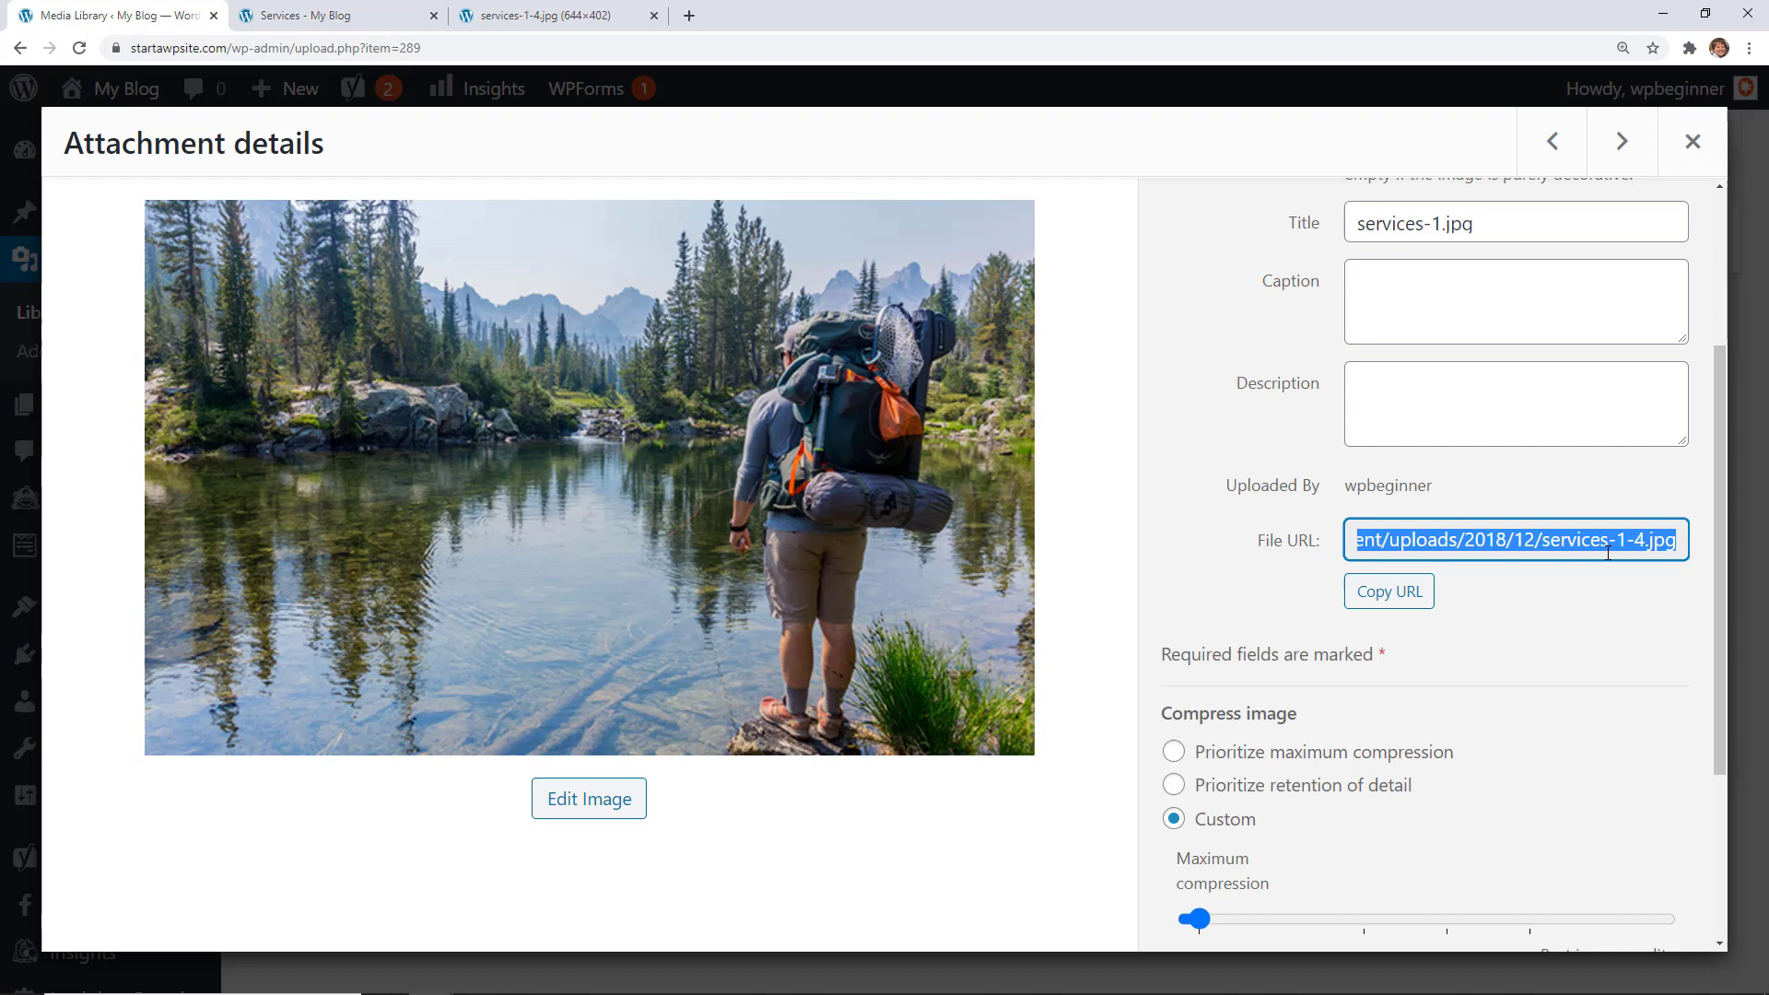
click(328, 15)
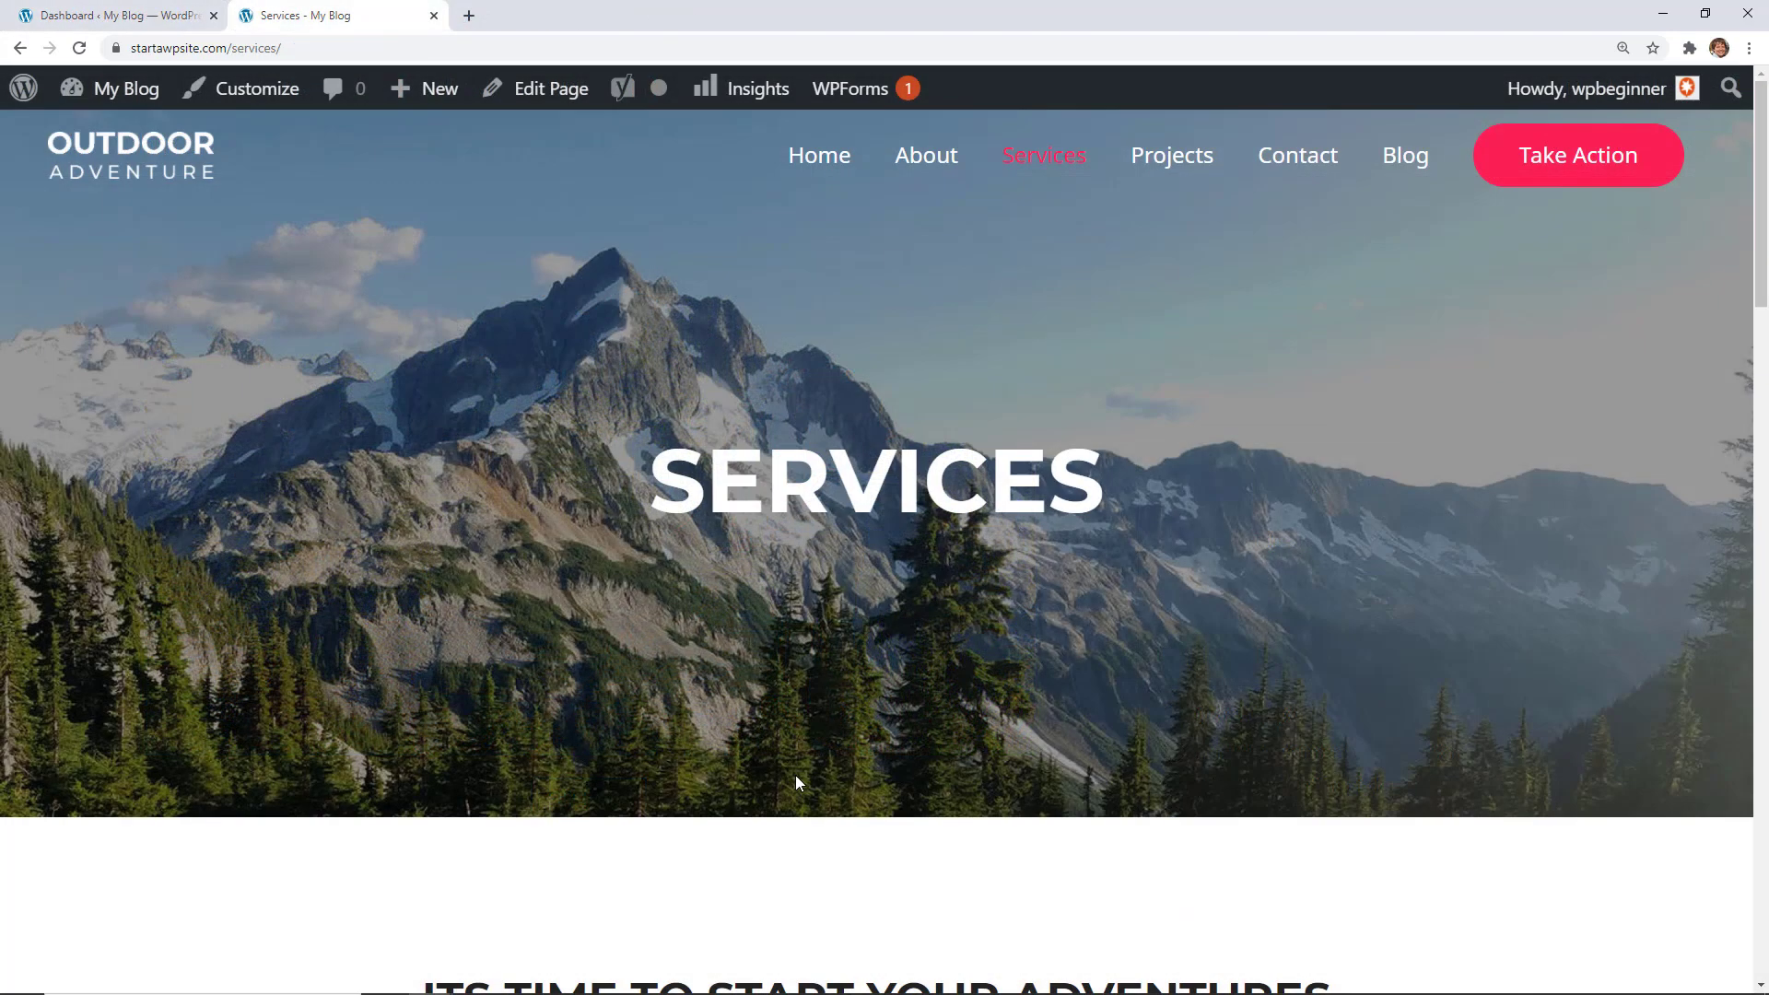
Step: Locate the Backpacking Trips image on the page and open it alone in a new tab
scroll(down, 3)
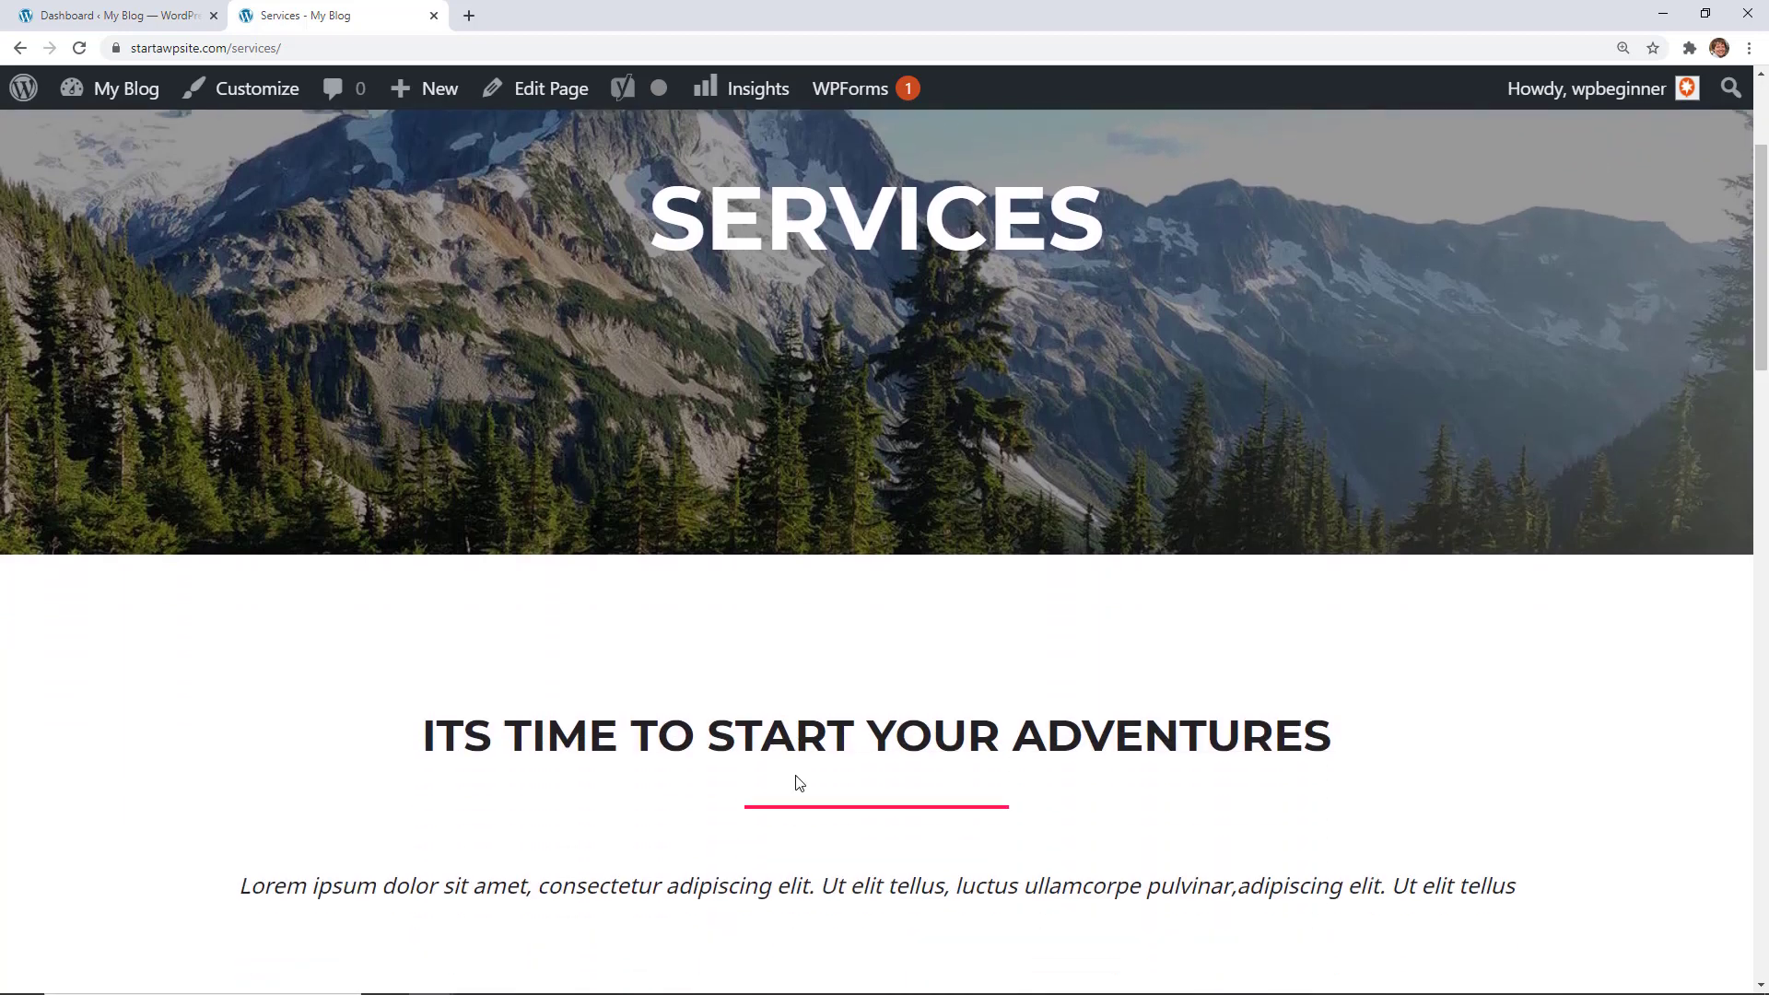
scroll(down, 3)
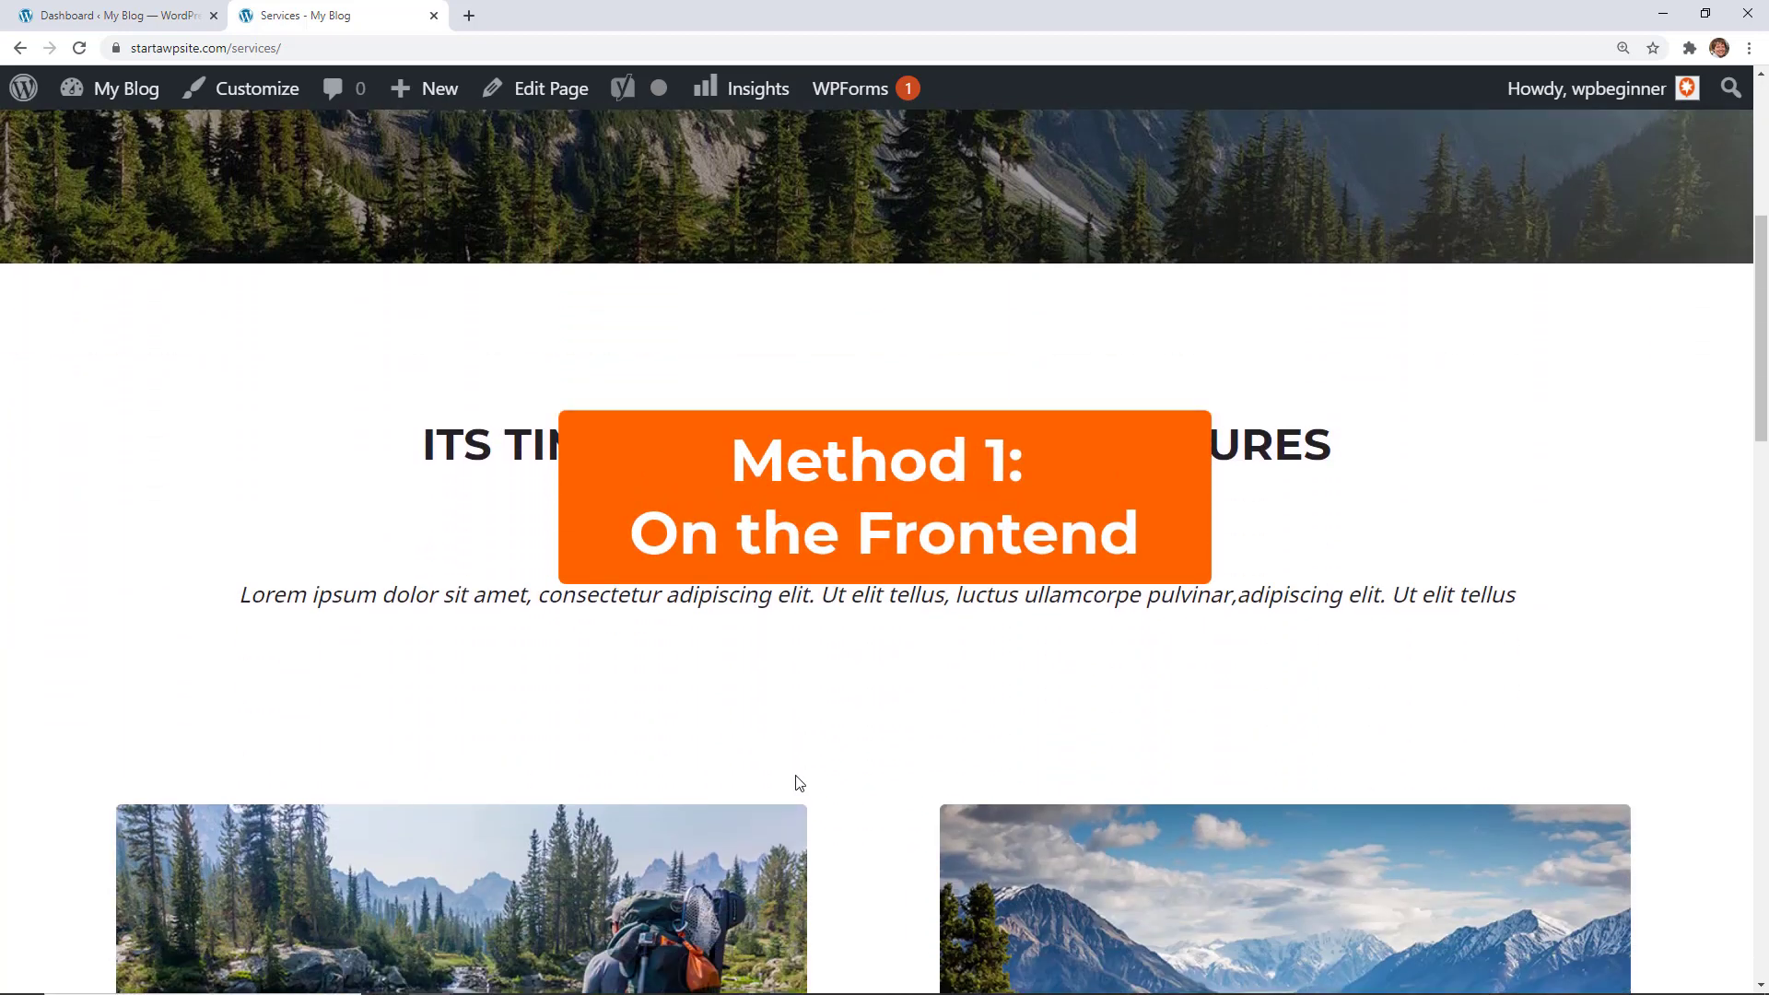
scroll(down, 3)
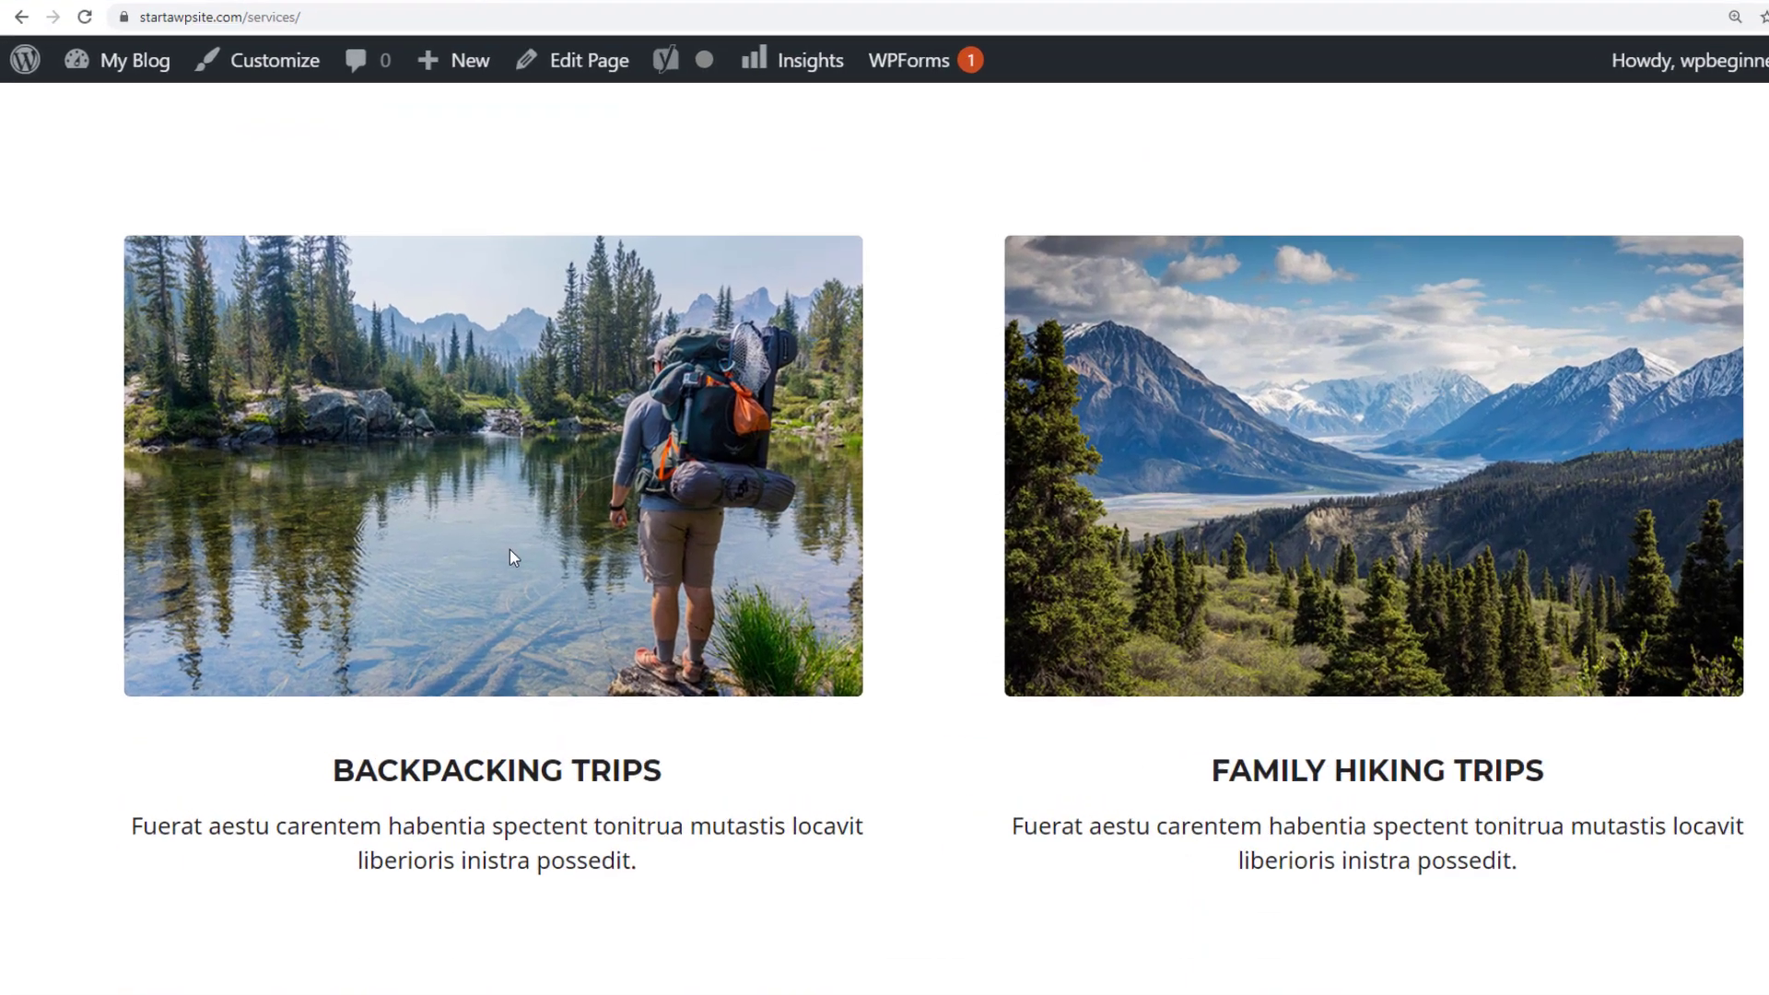
right_click(510, 556)
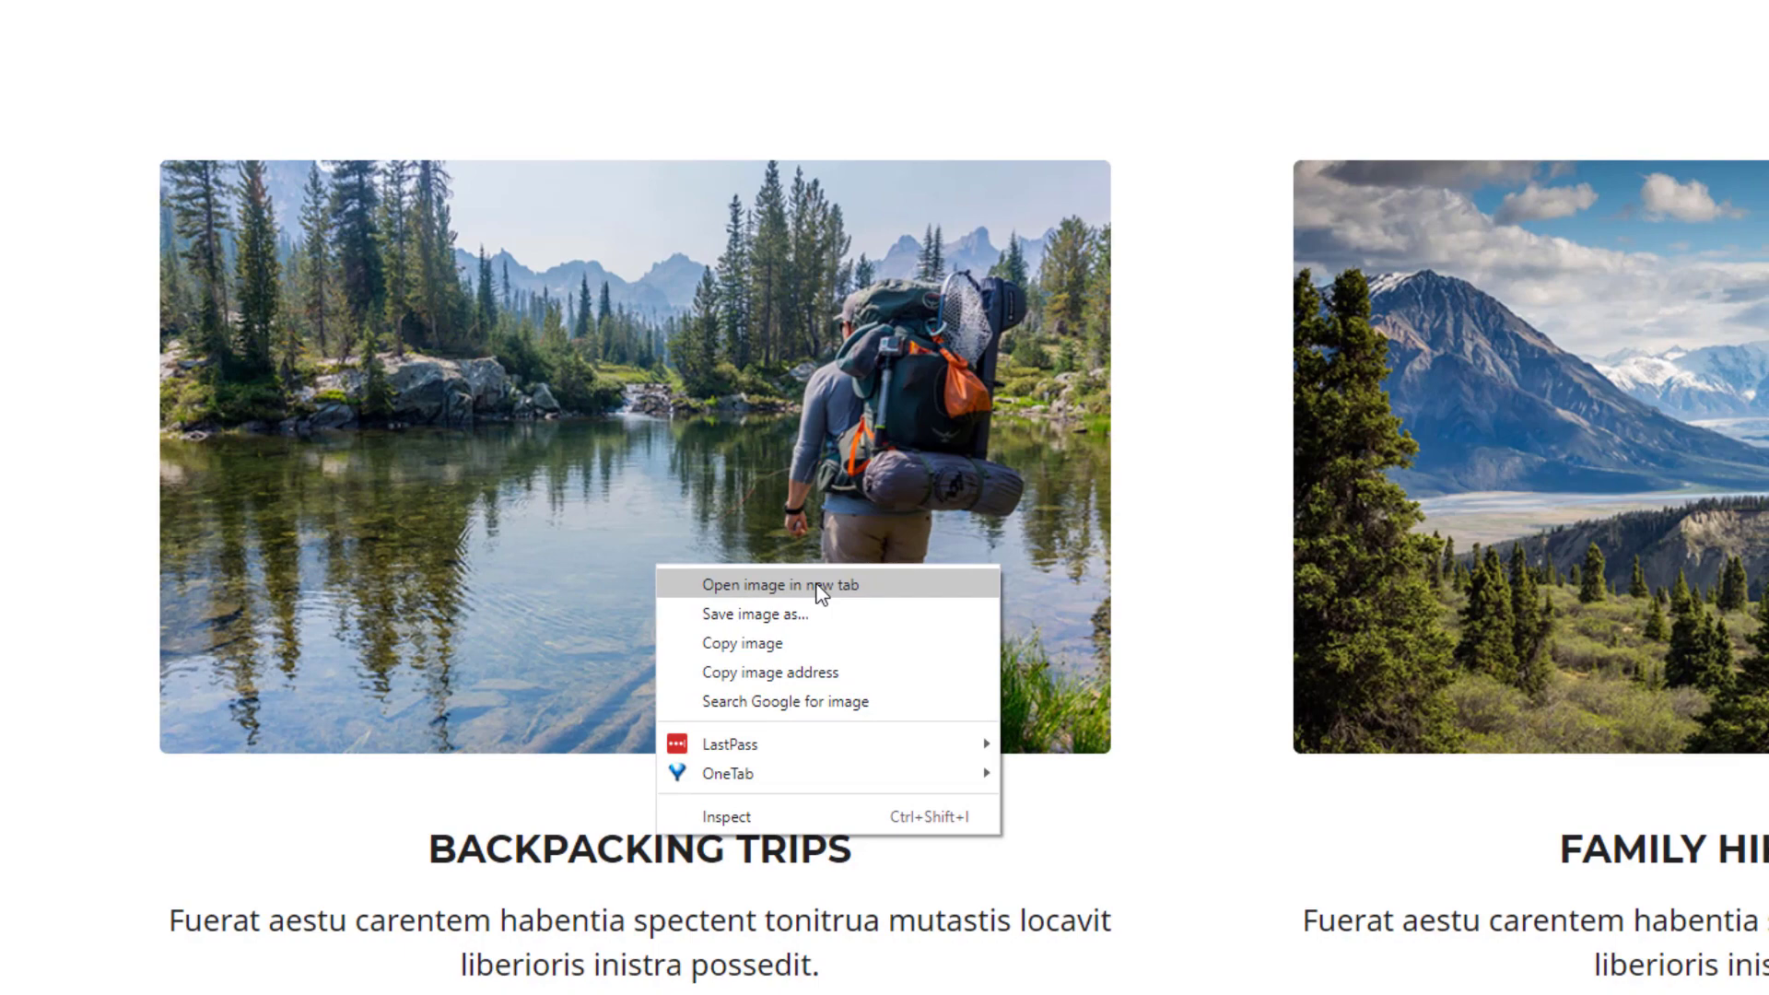
click(776, 584)
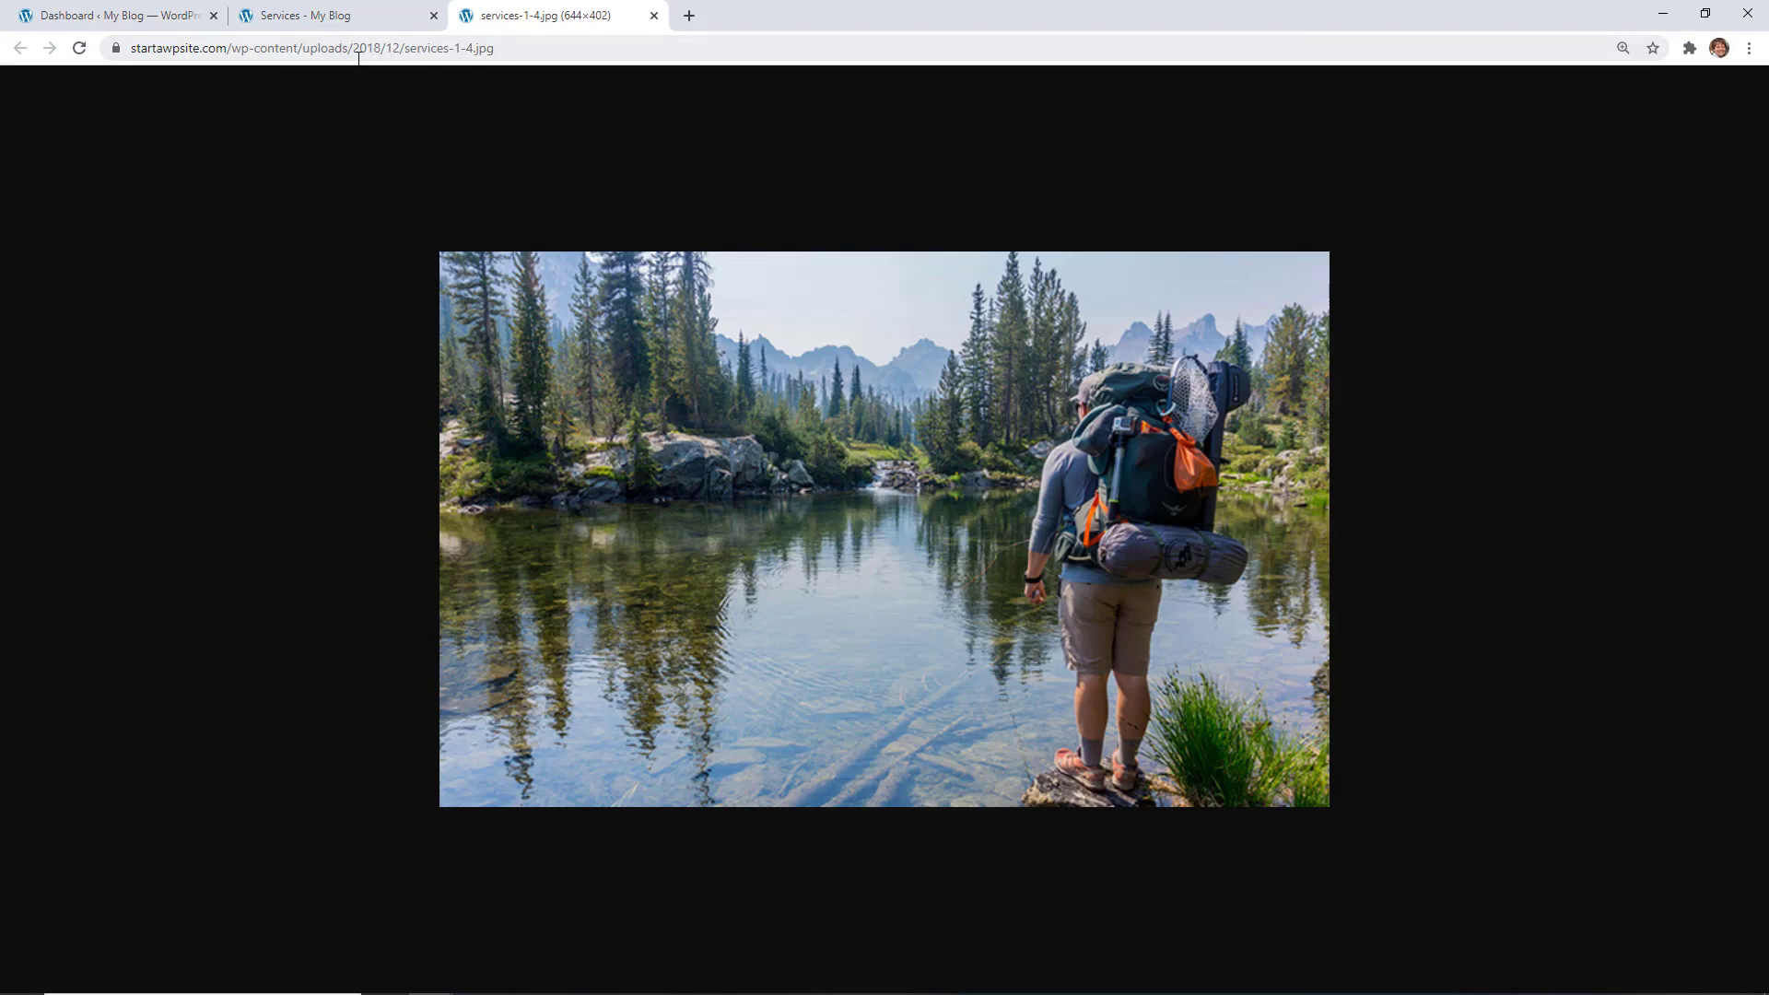
Step: Copy the standalone services-1-4.jpg image address and return to the Services page
right_click(304, 48)
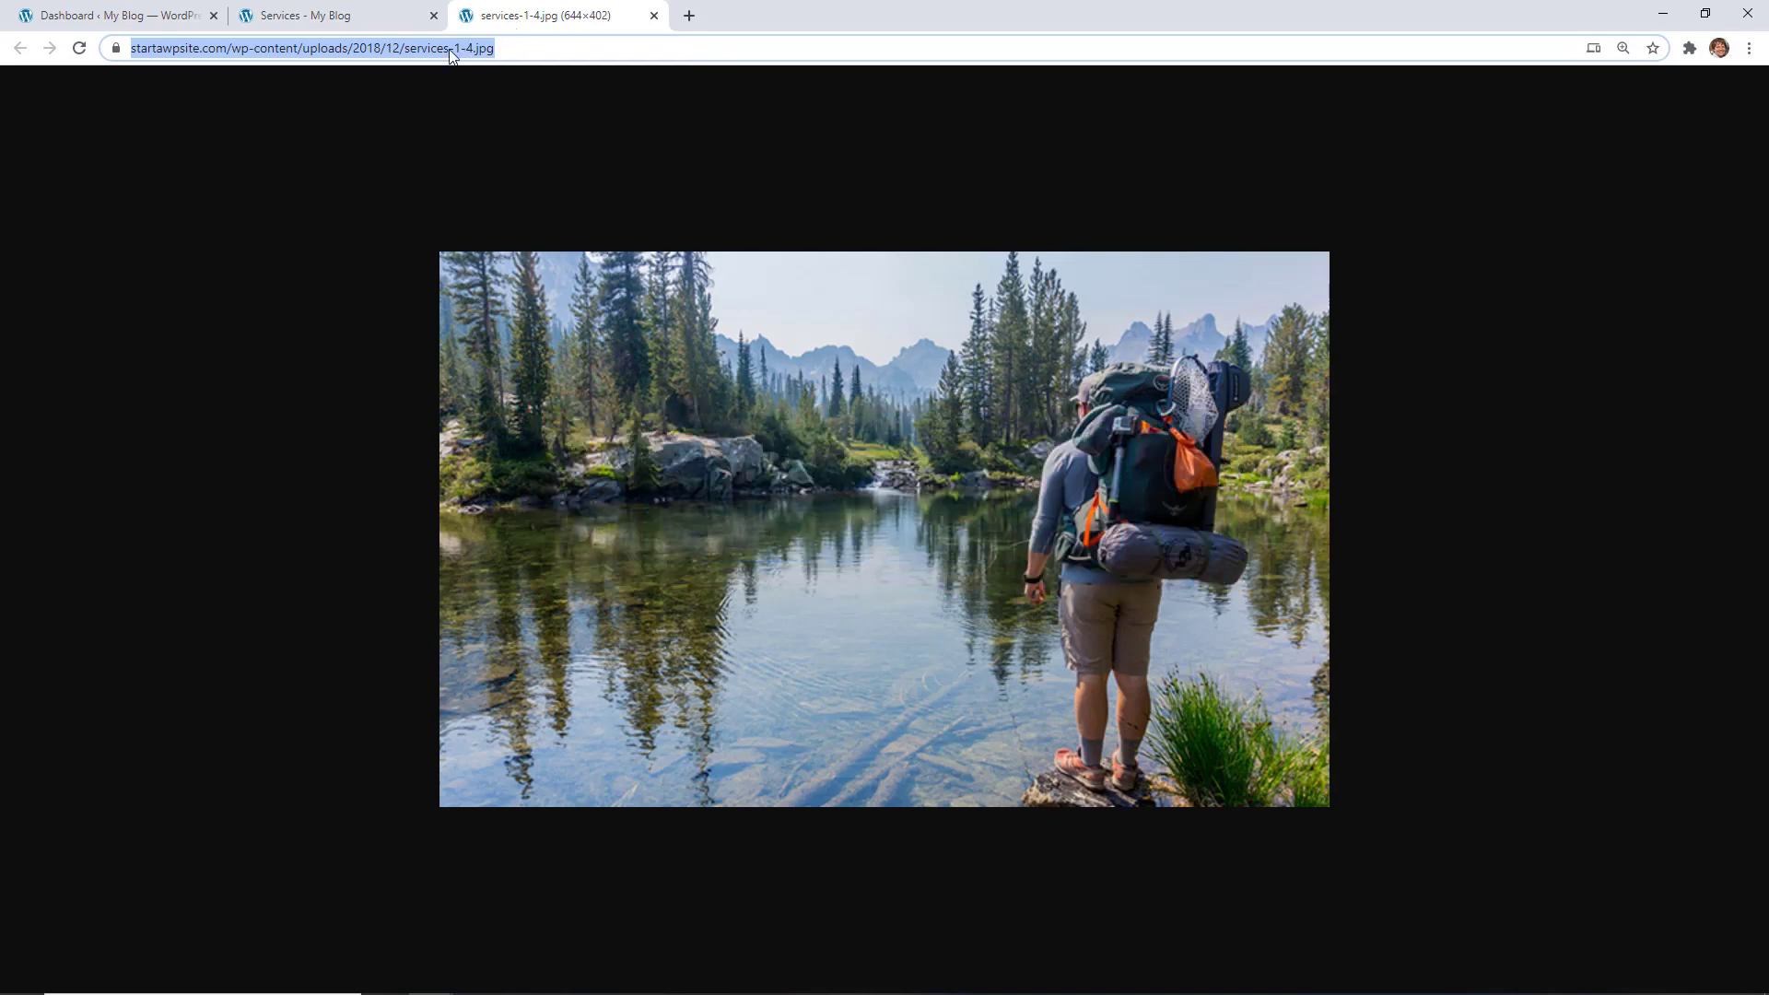
click(333, 15)
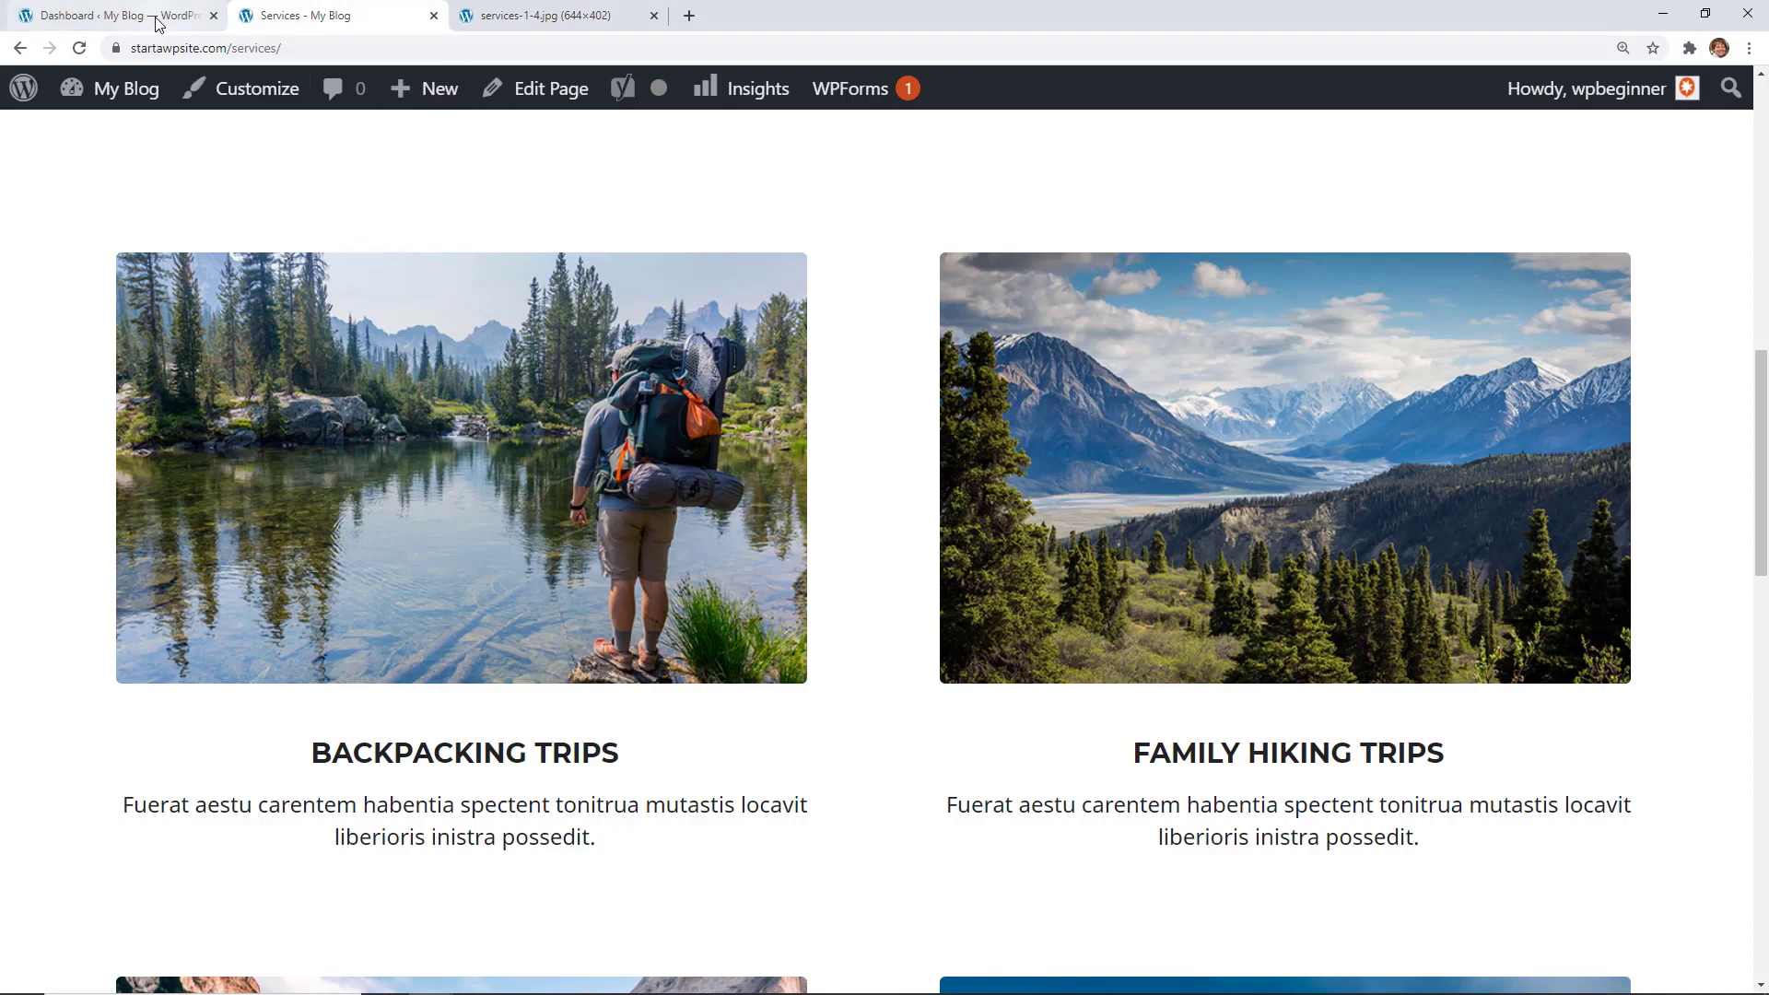
Step: Filter the Media Library by 'services' and open the backpacker photo's attachment details
click(112, 15)
text(s)
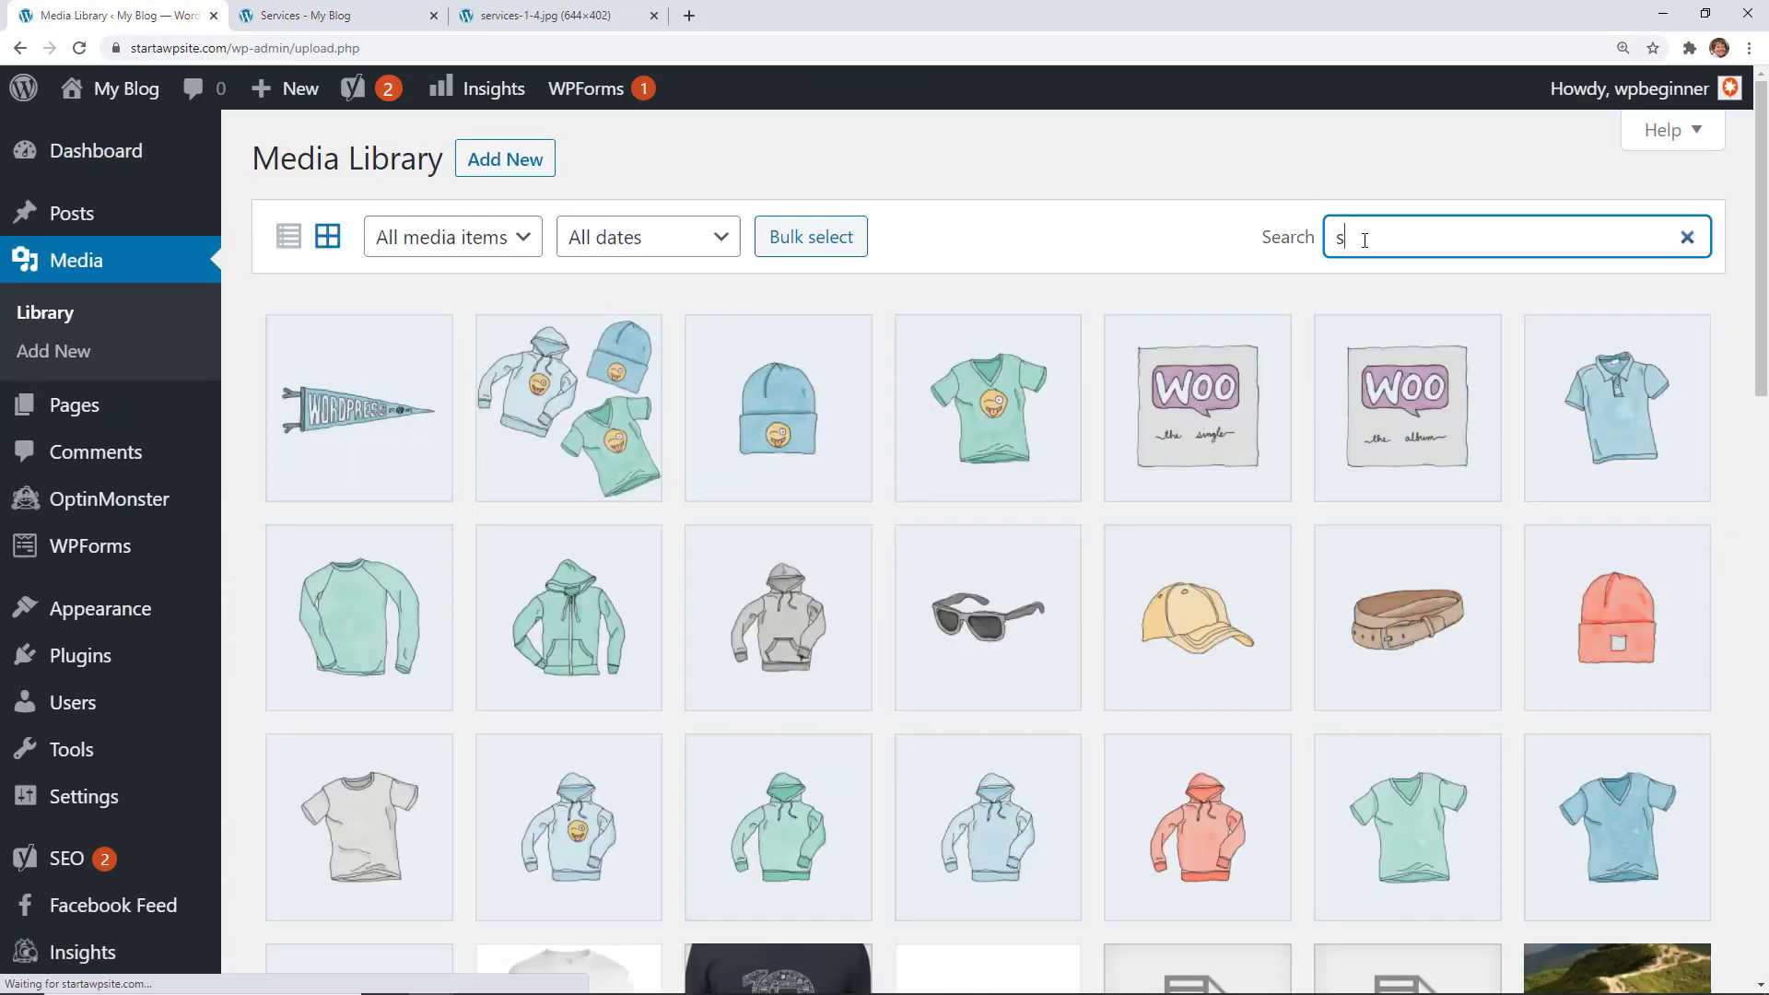
text(ervices)
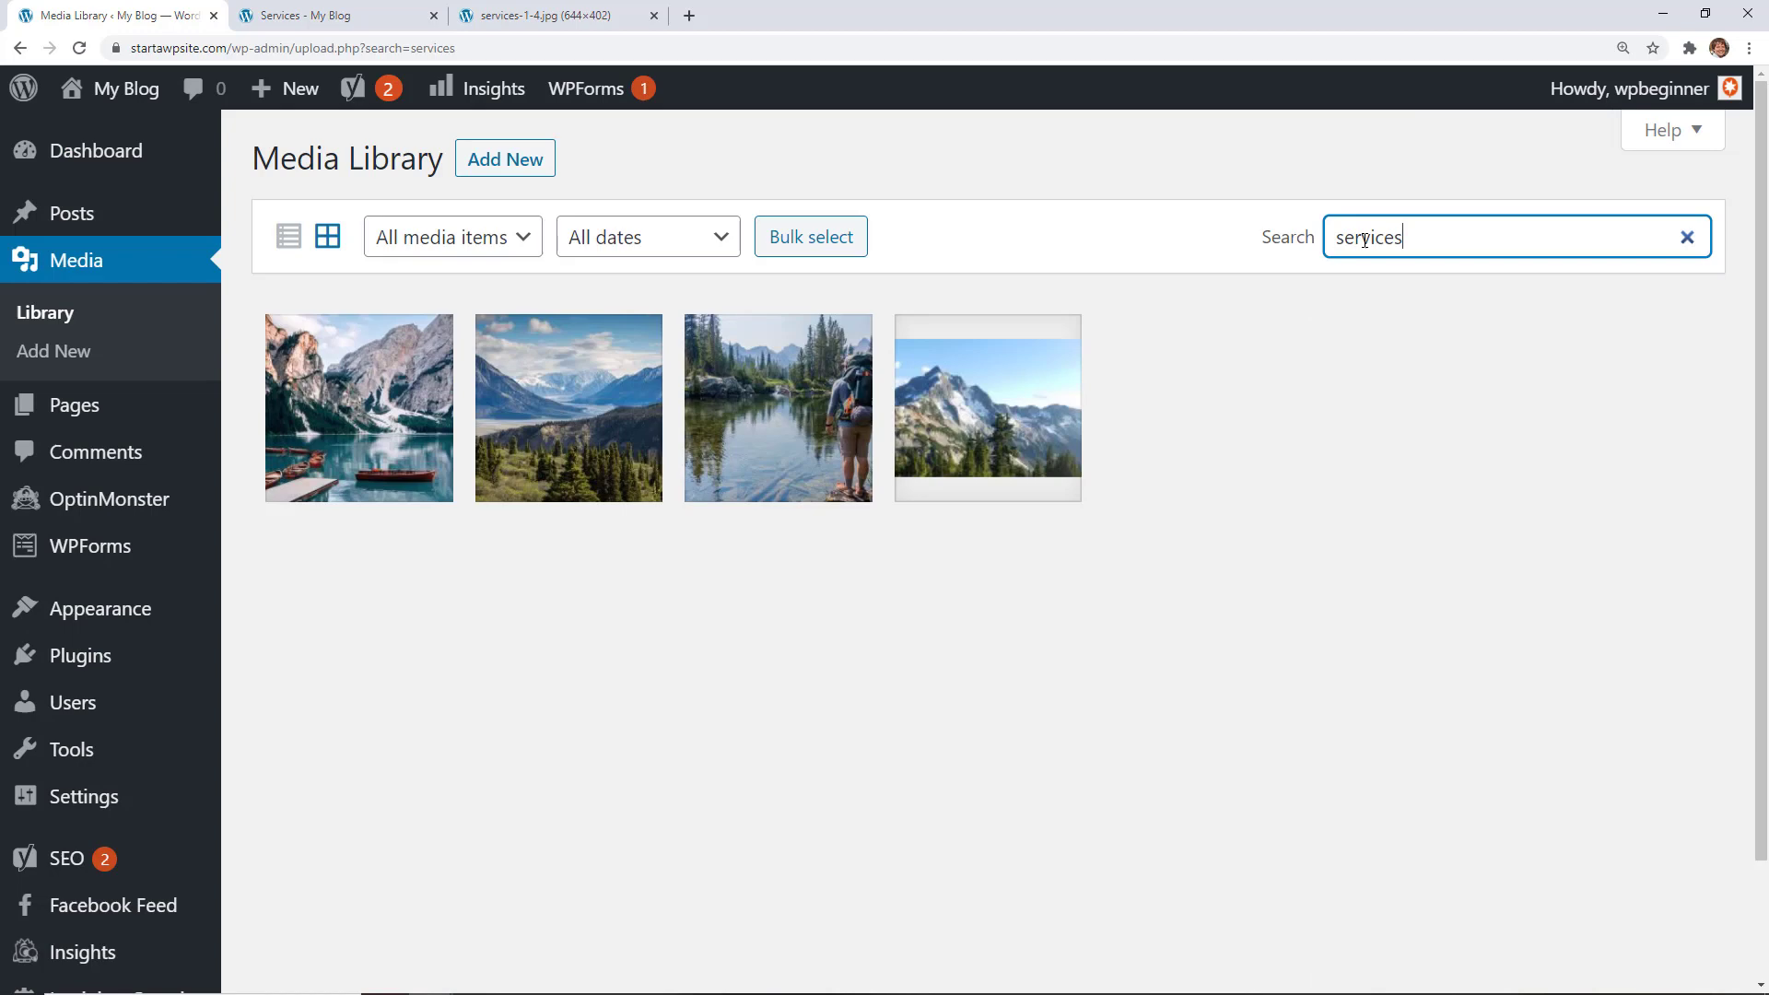
mouse_move(791, 455)
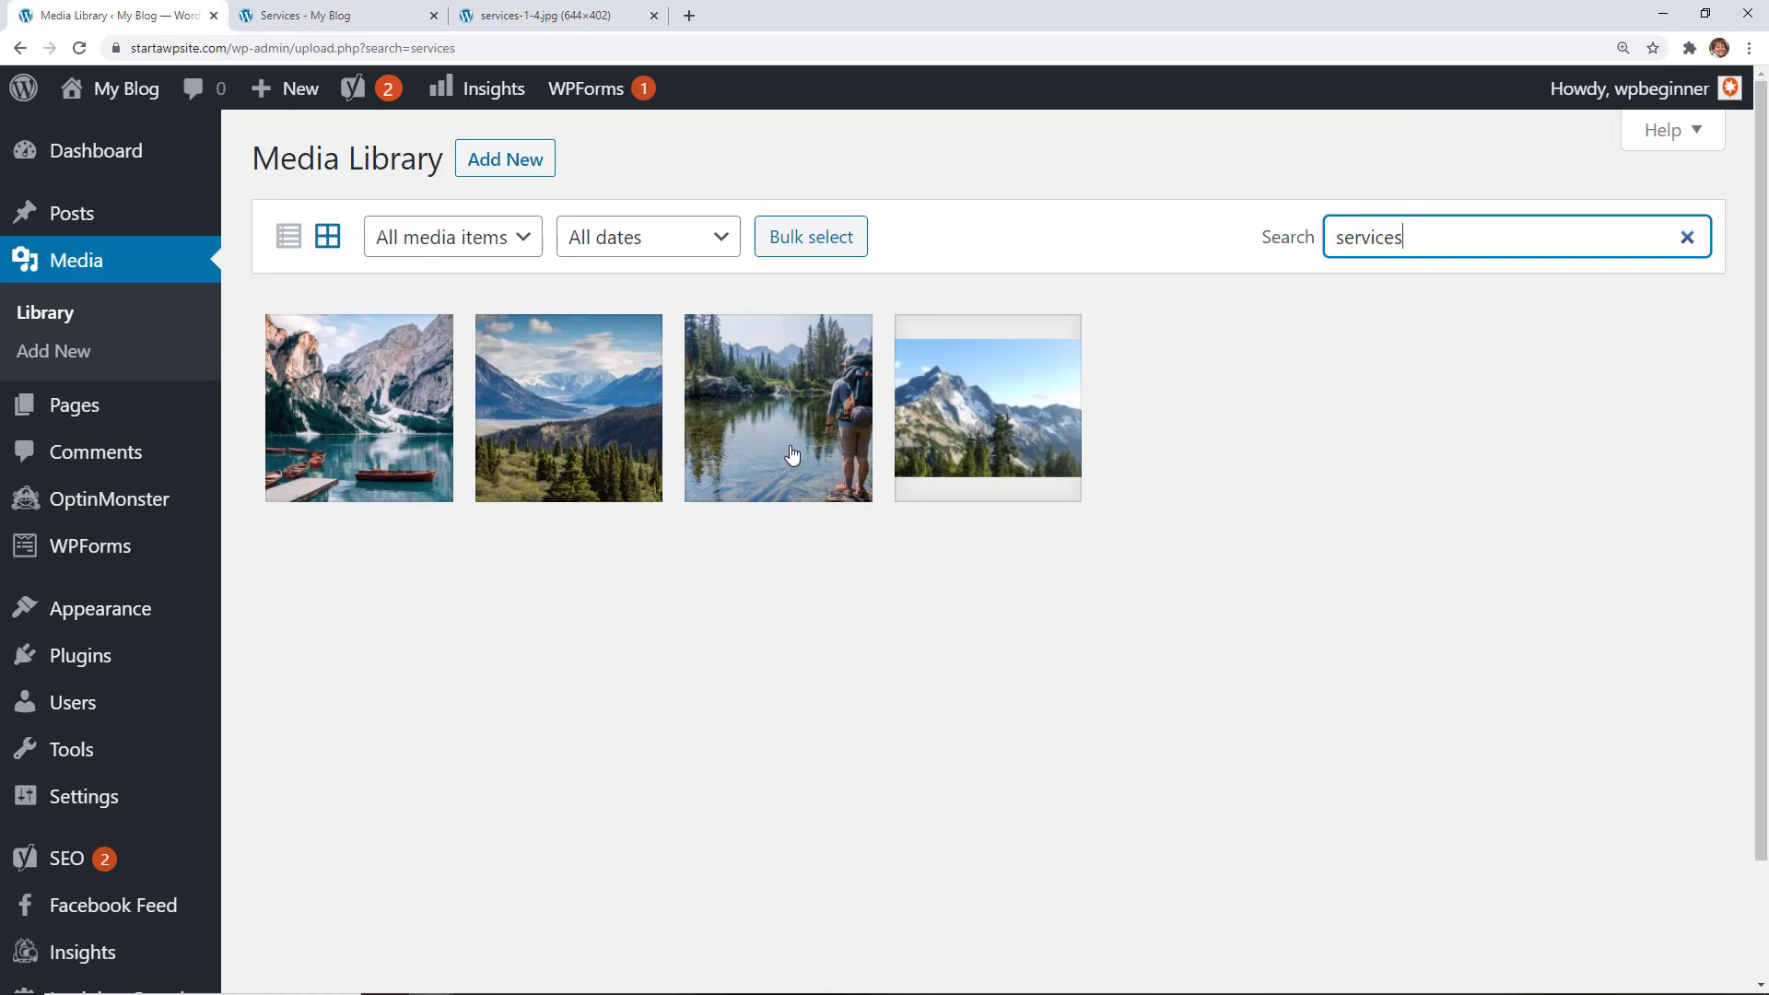
click(778, 407)
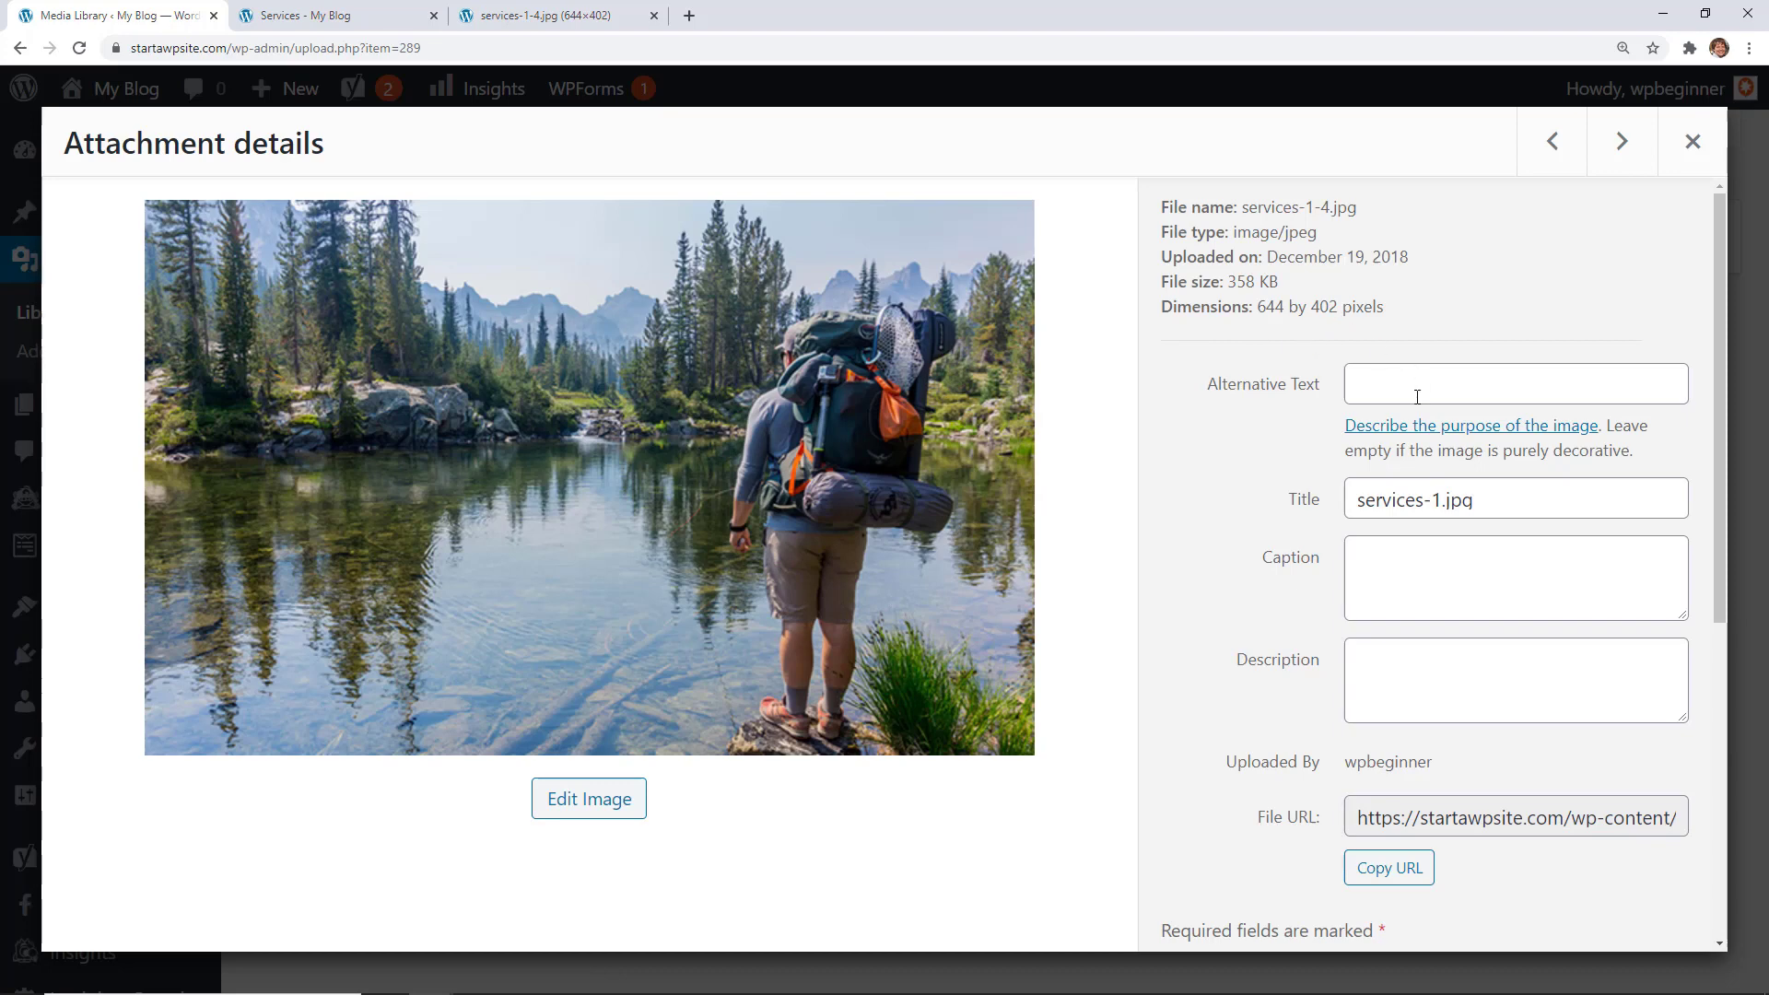
Step: Highlight the backpacker photo's full services-1-4.jpg address in its File URL field
scroll(down, 3)
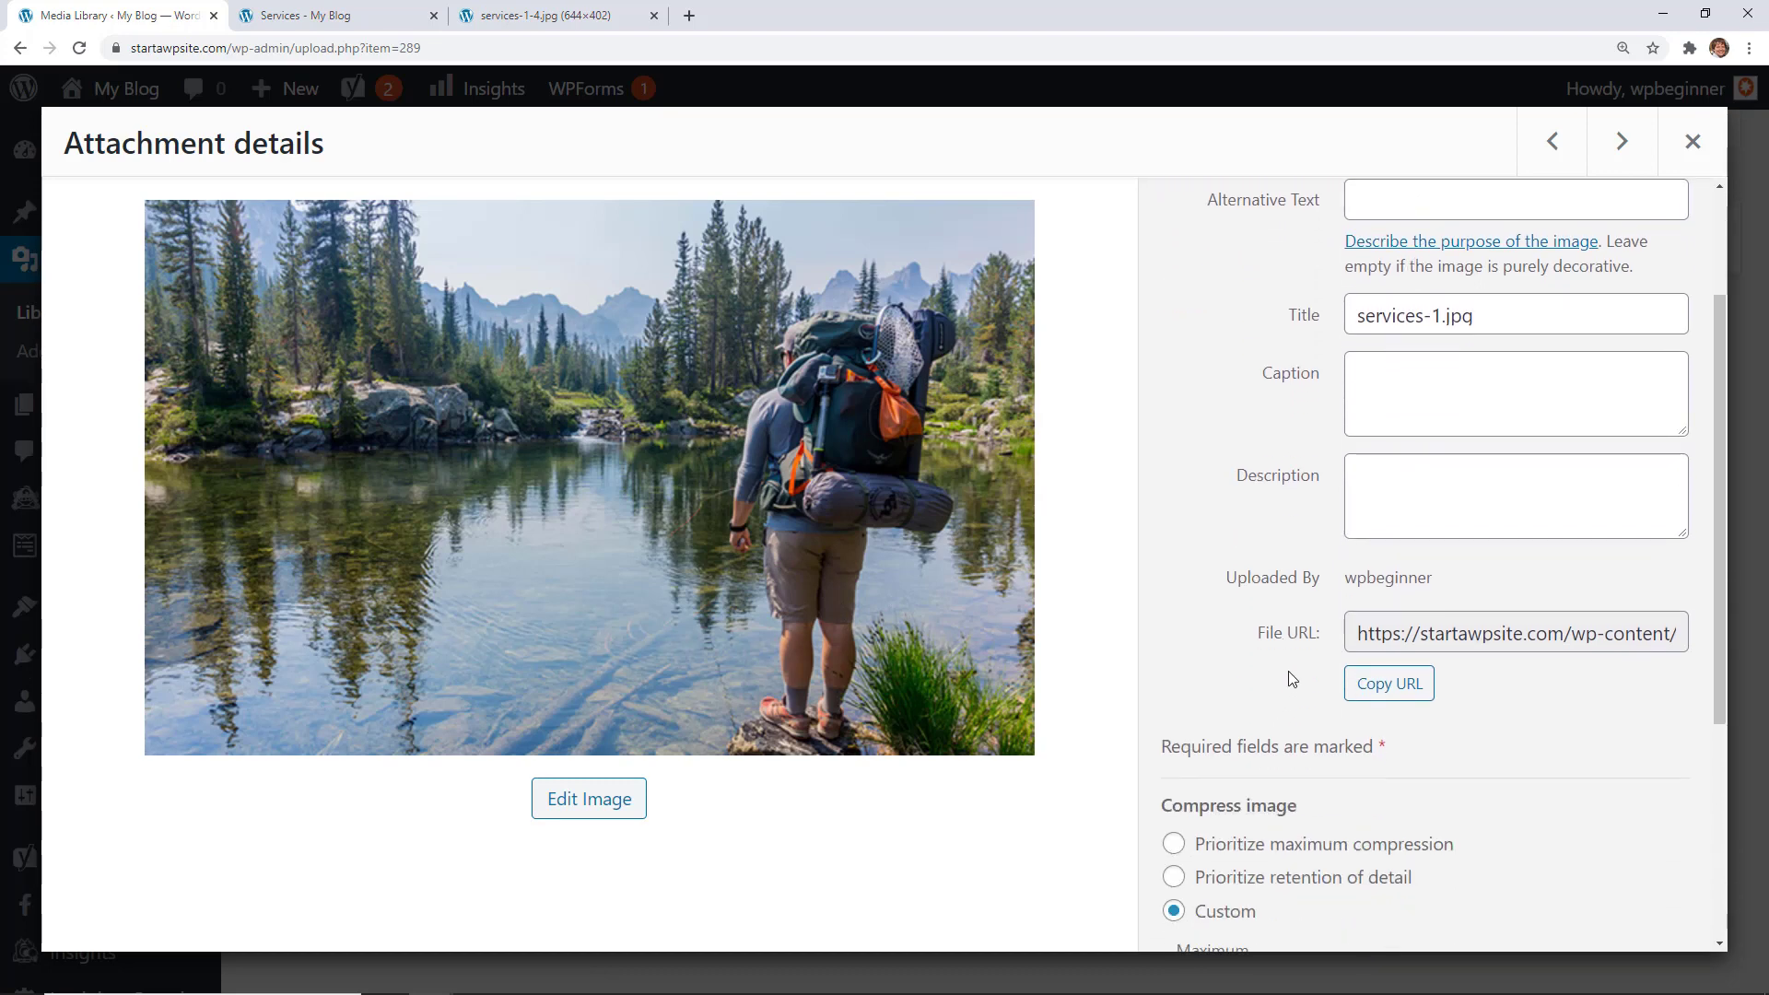
scroll(down, 3)
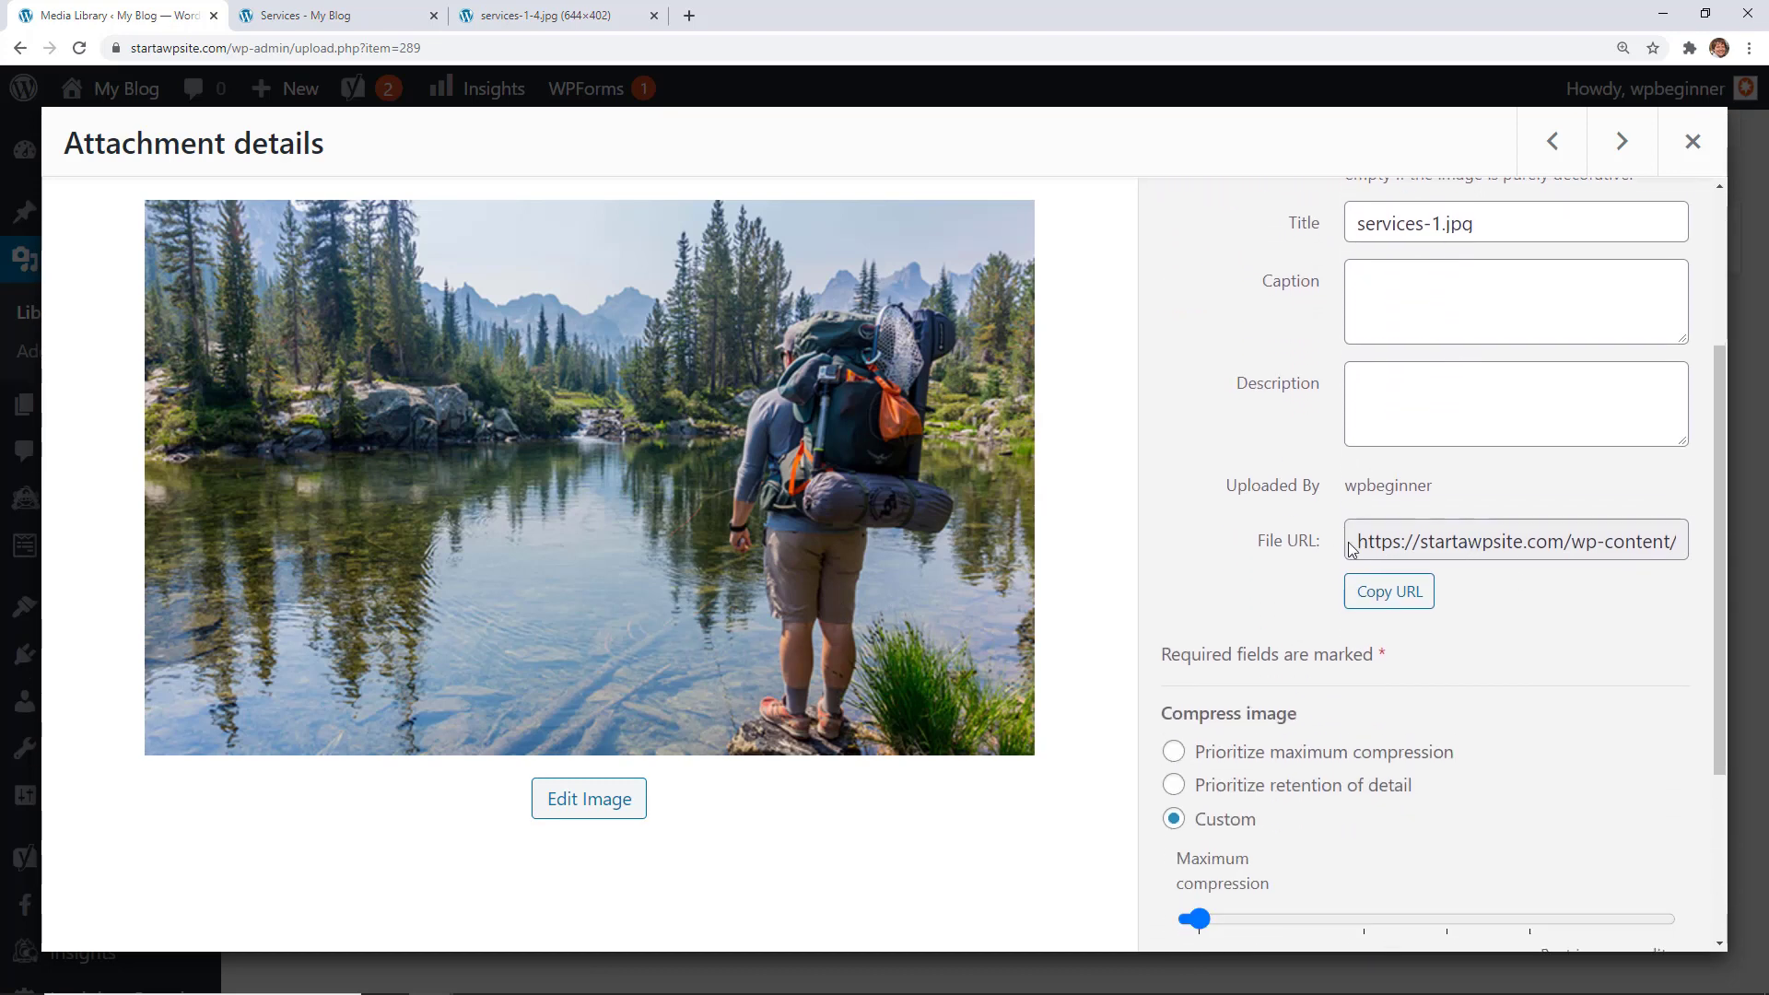
click(1515, 540)
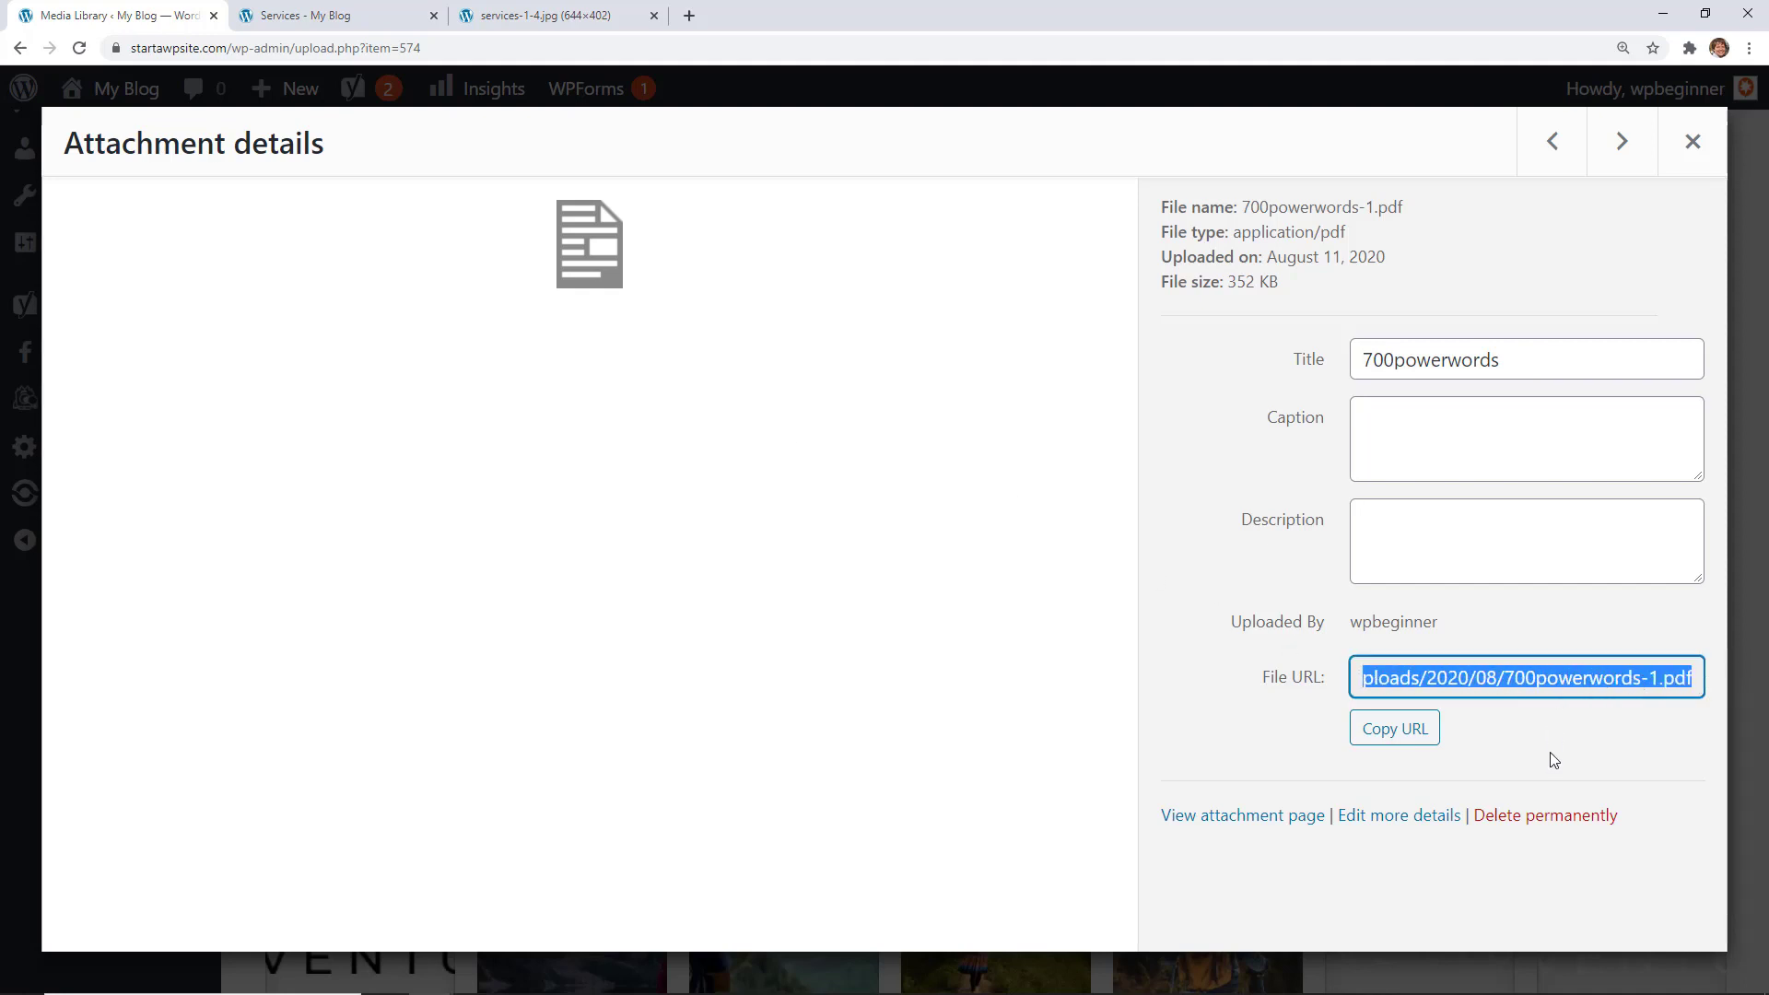
Step: Copy the 700powerwords-1.pdf URL with 'Copy URL' and close its Attachment details
click(1394, 728)
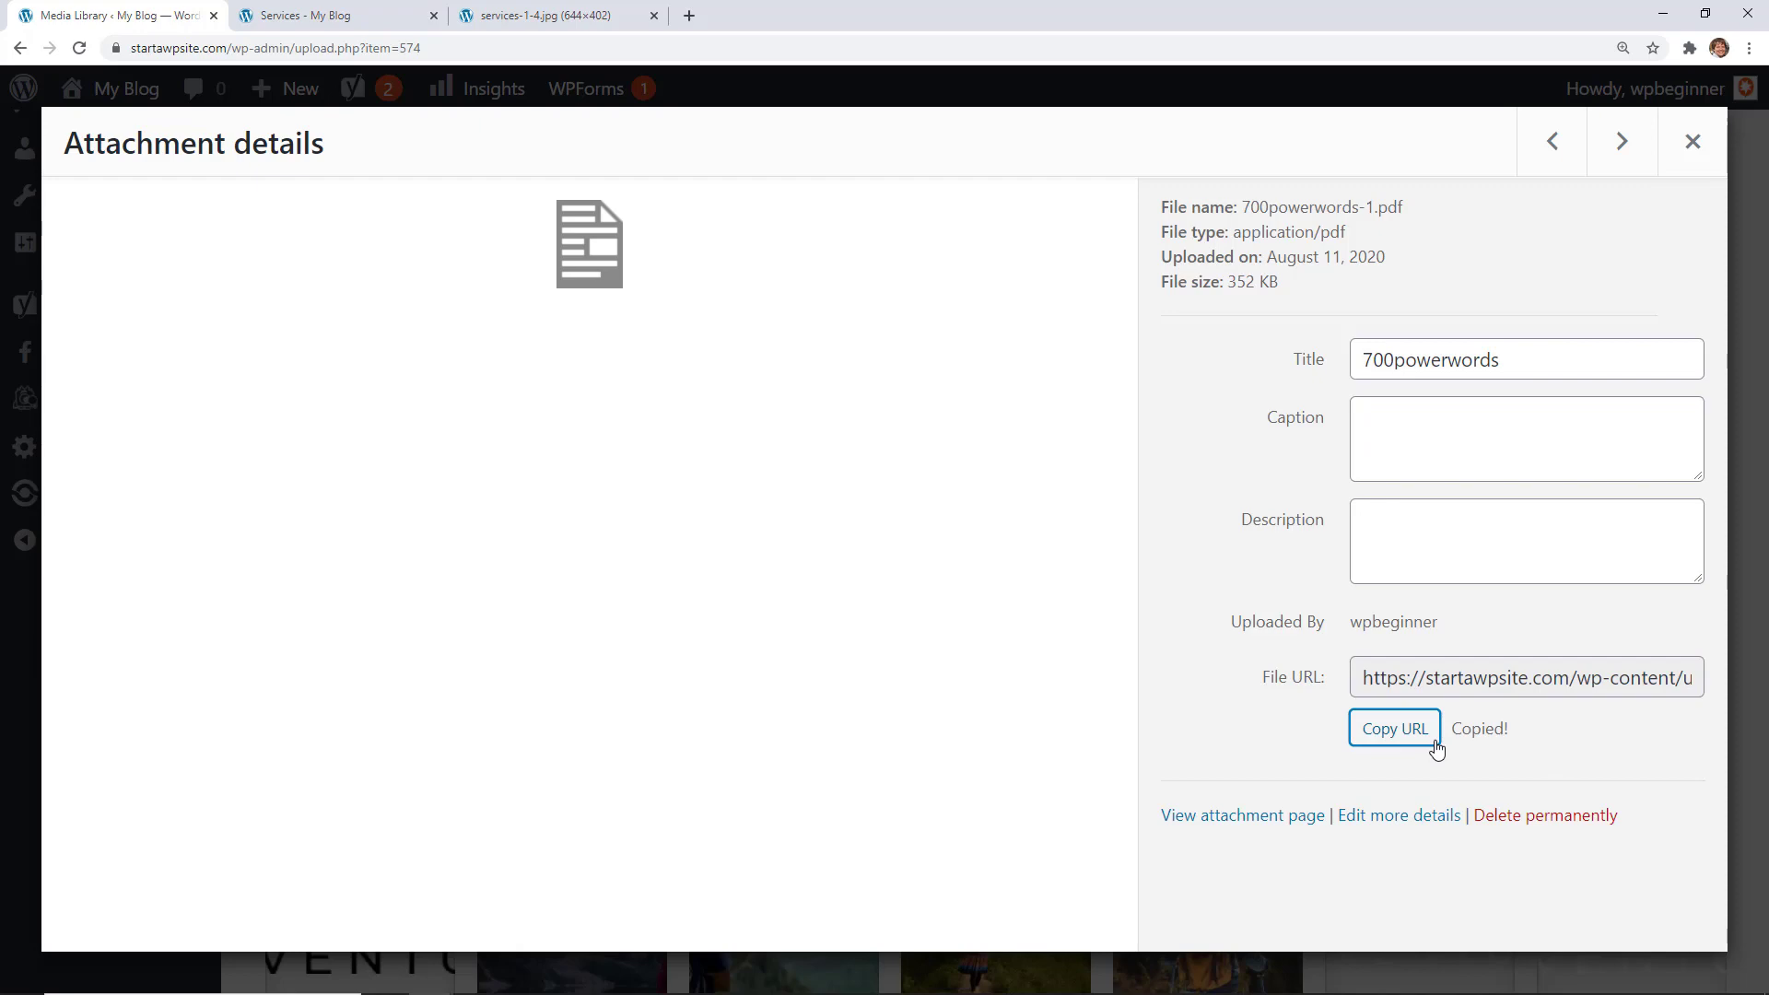
click(1692, 141)
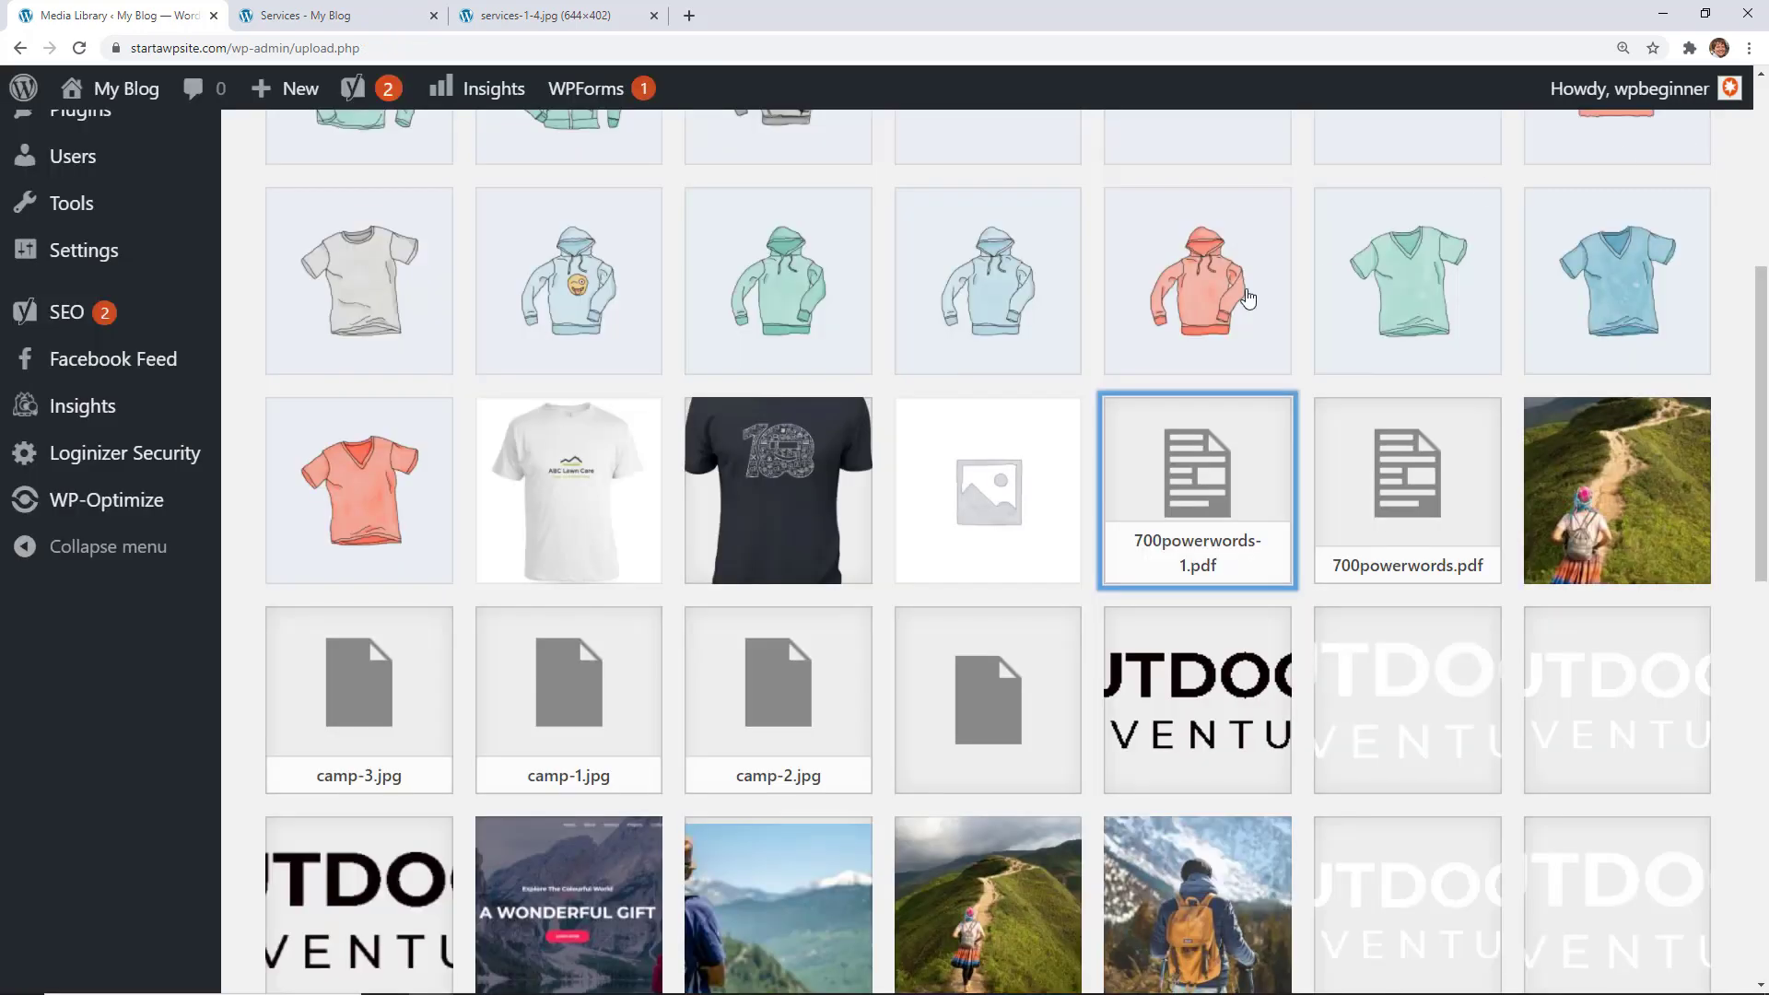
scroll(down, 3)
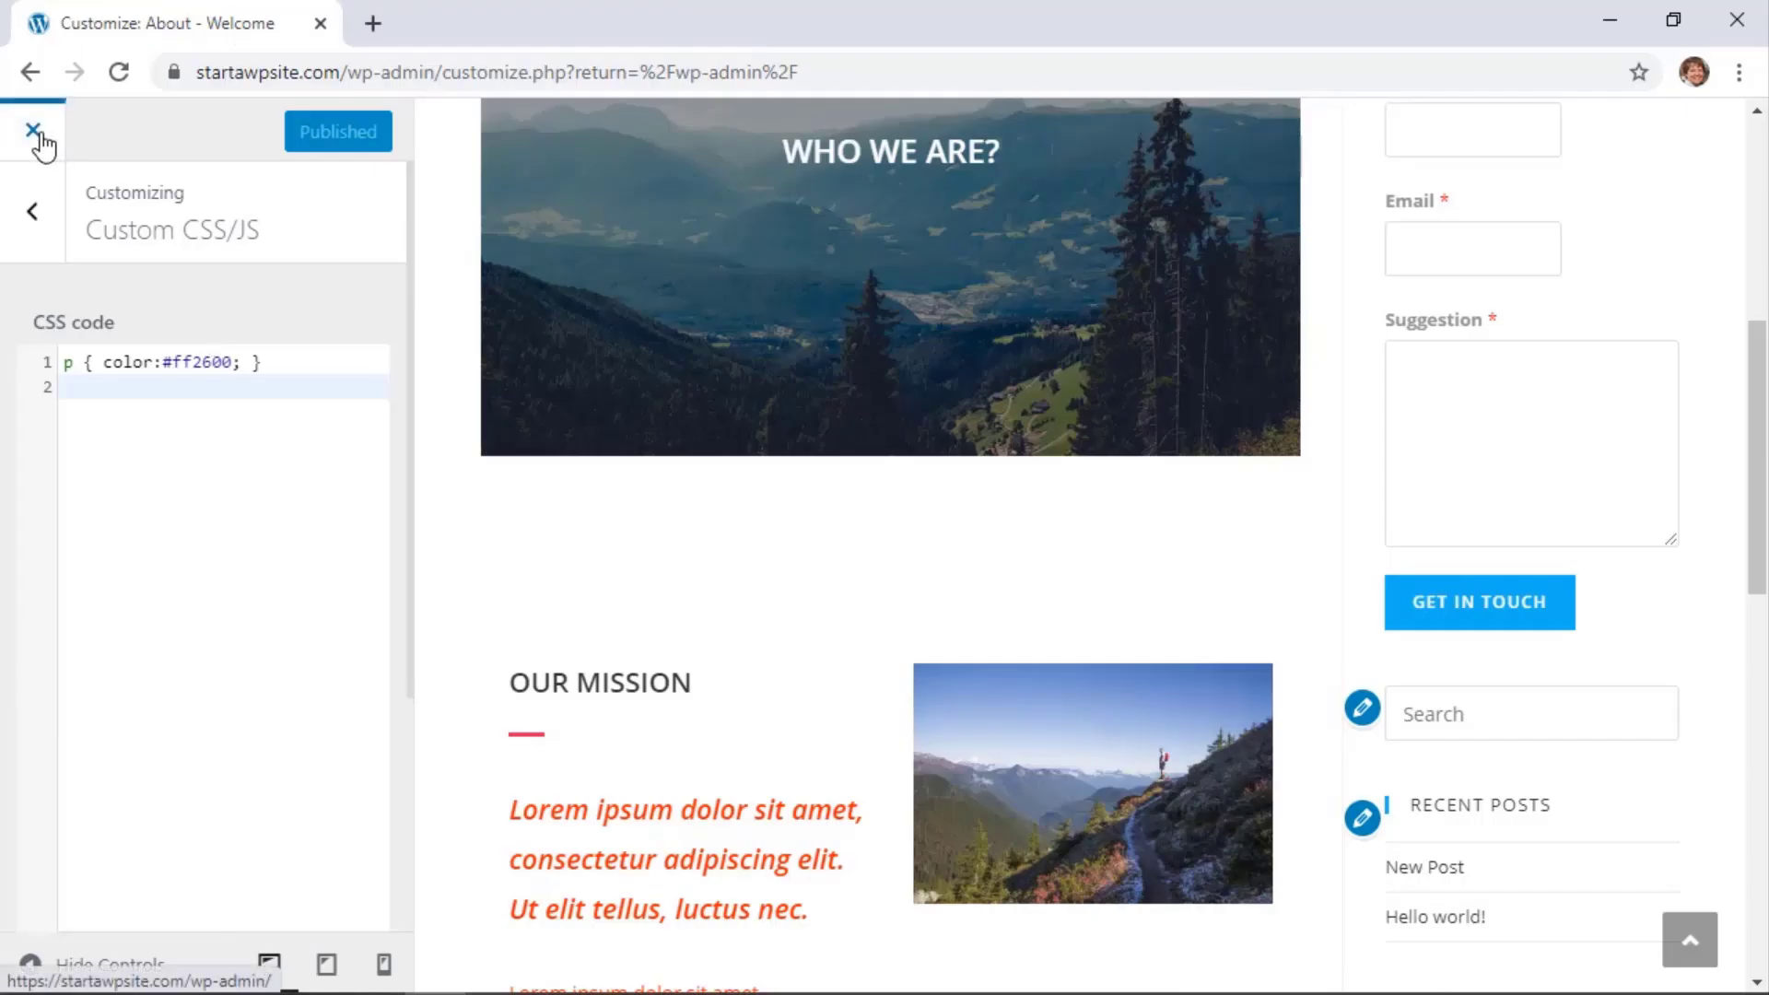
Step: Leave the Customizer, visit seedprod.com in a new tab and go to its Showcase page
click(39, 135)
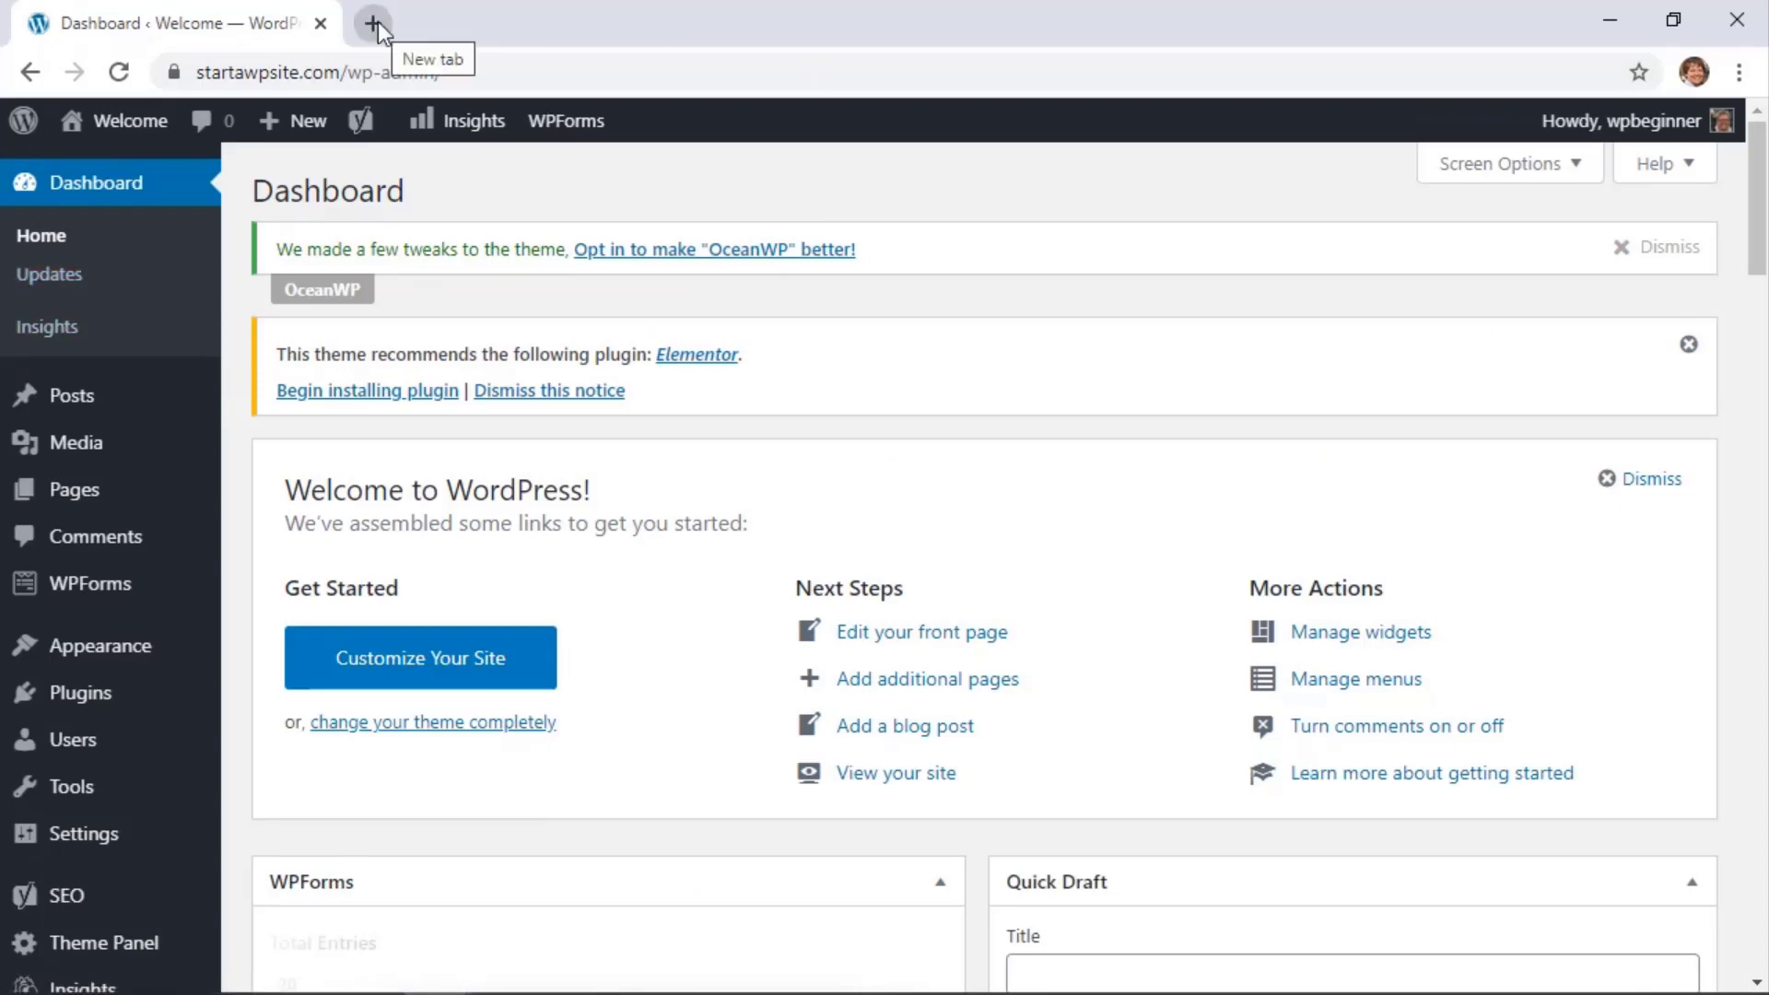
click(374, 22)
text(seedprod.com)
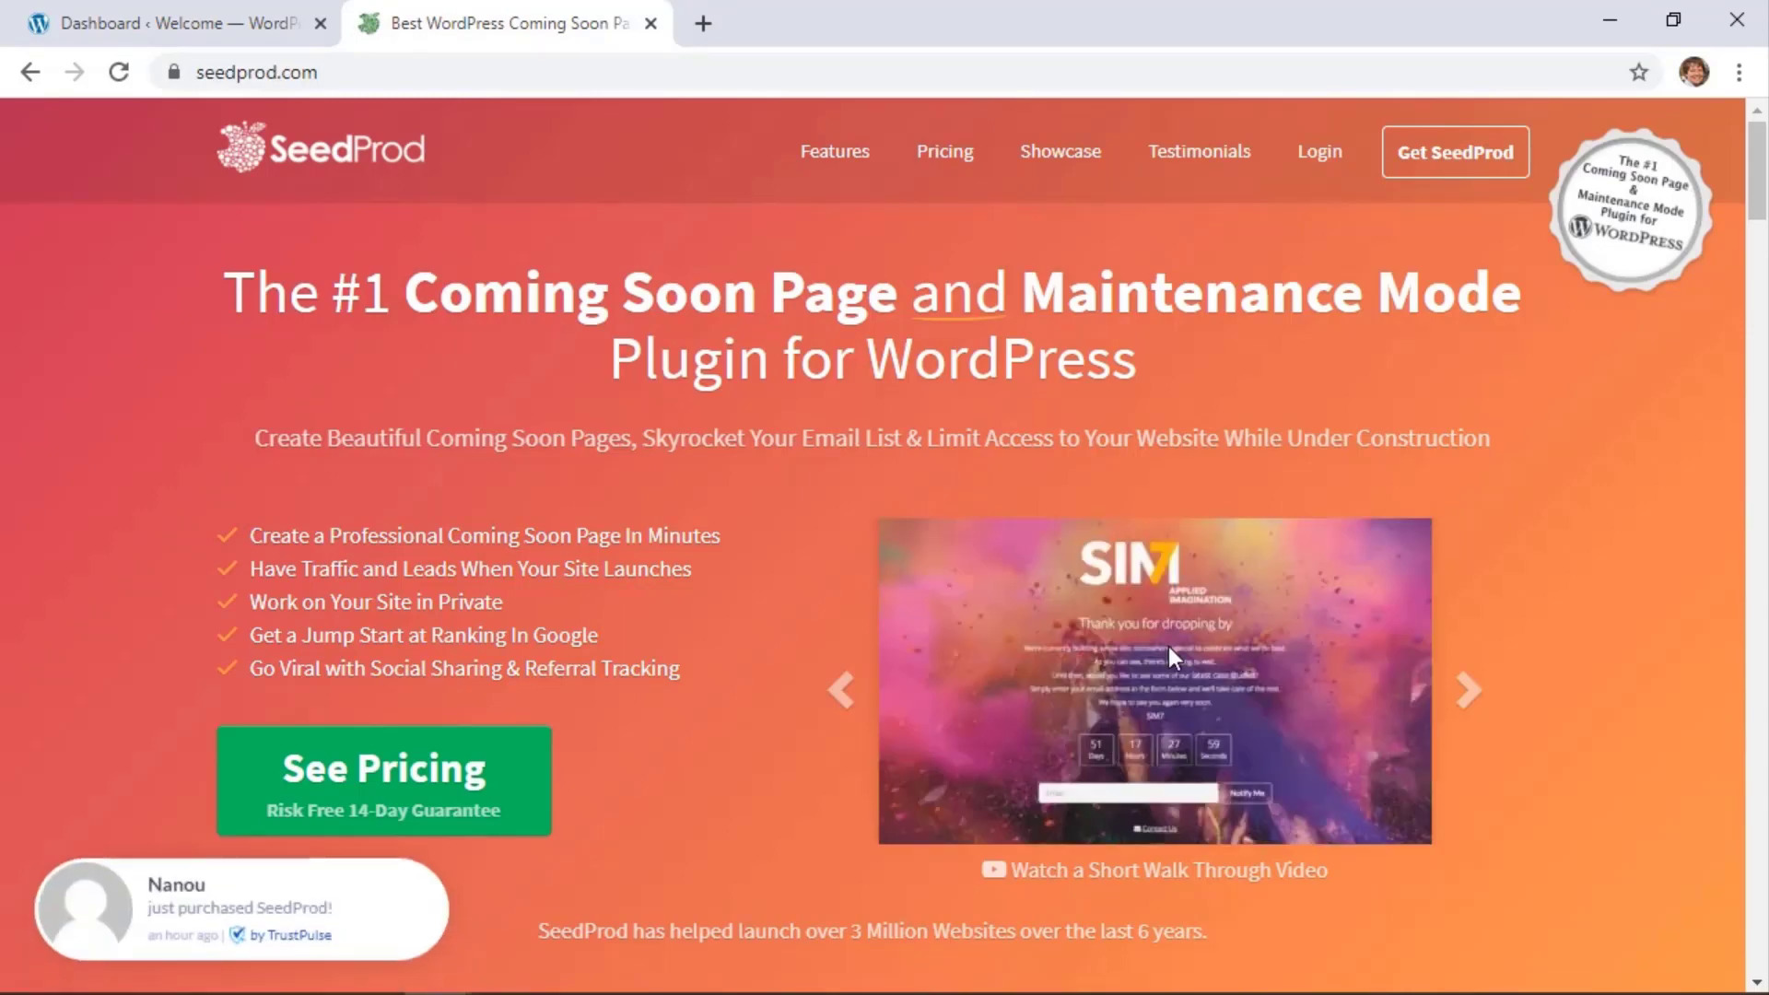
click(1058, 151)
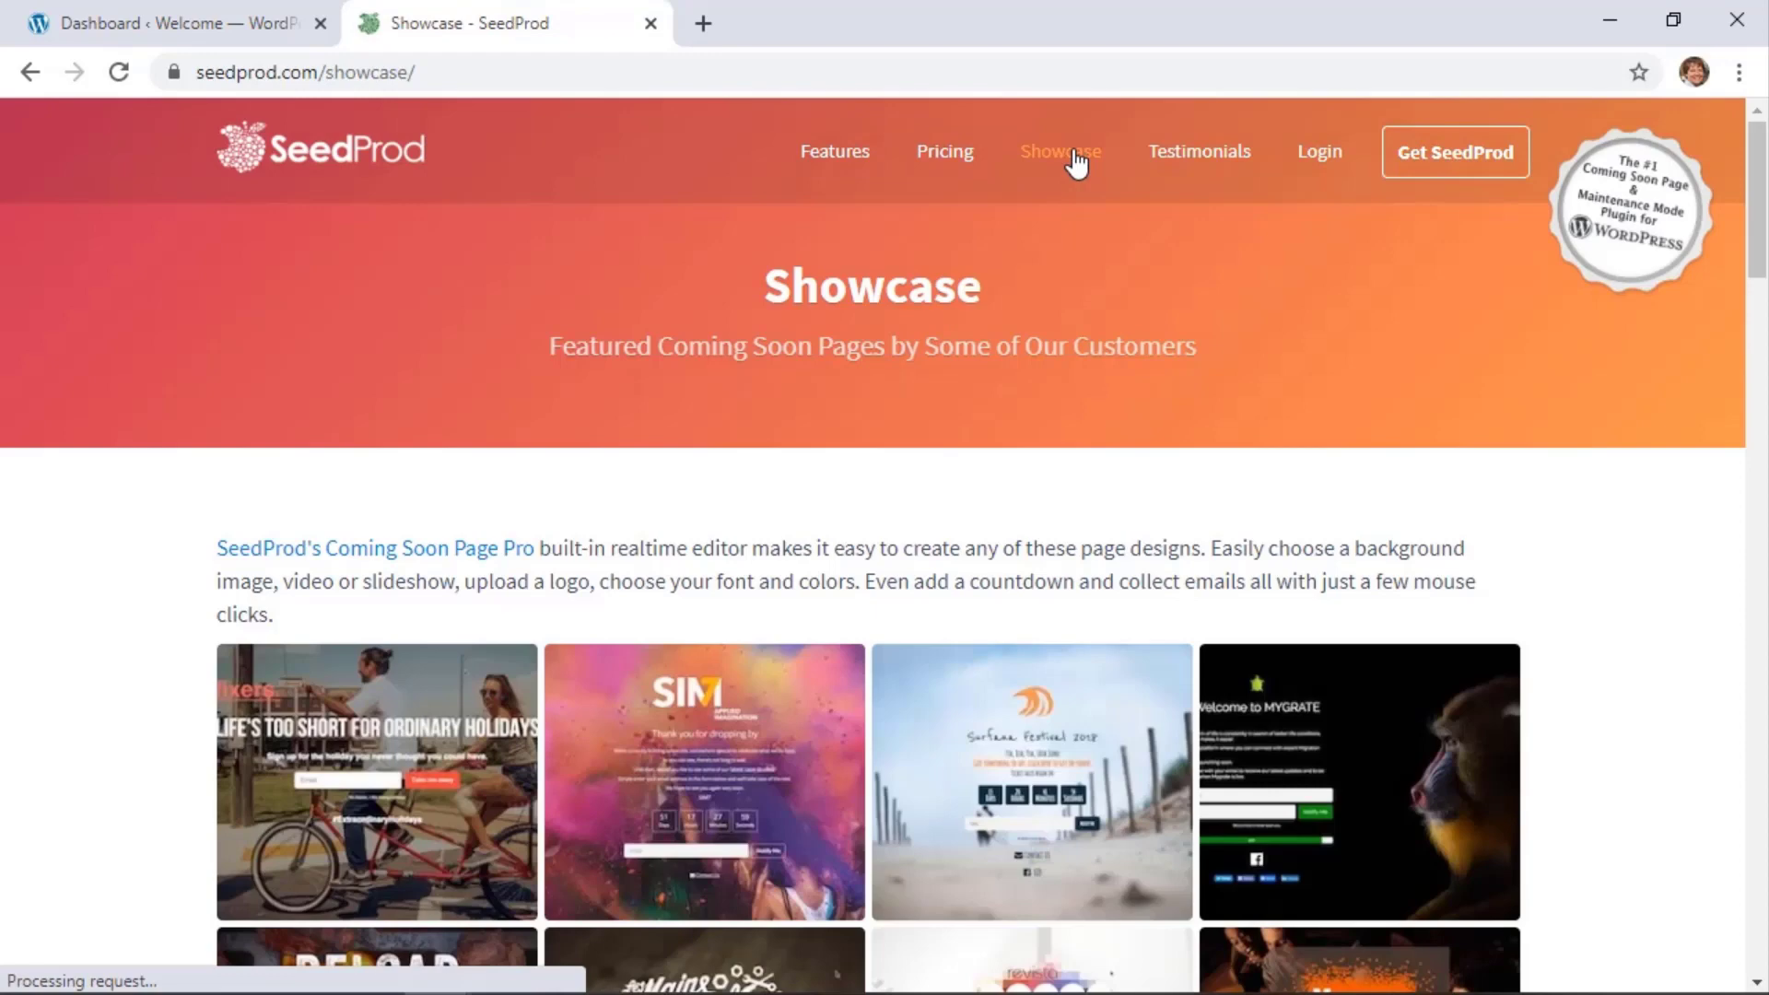